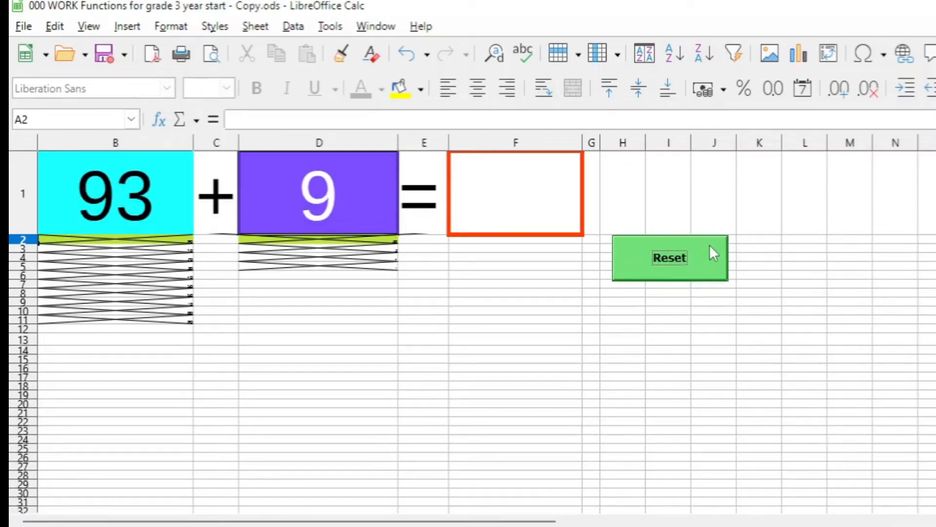
- Generate several new random addition problems with the Reset button, ending on 36 + 5
{"action": "left_click", "coordinate": [669, 257]}
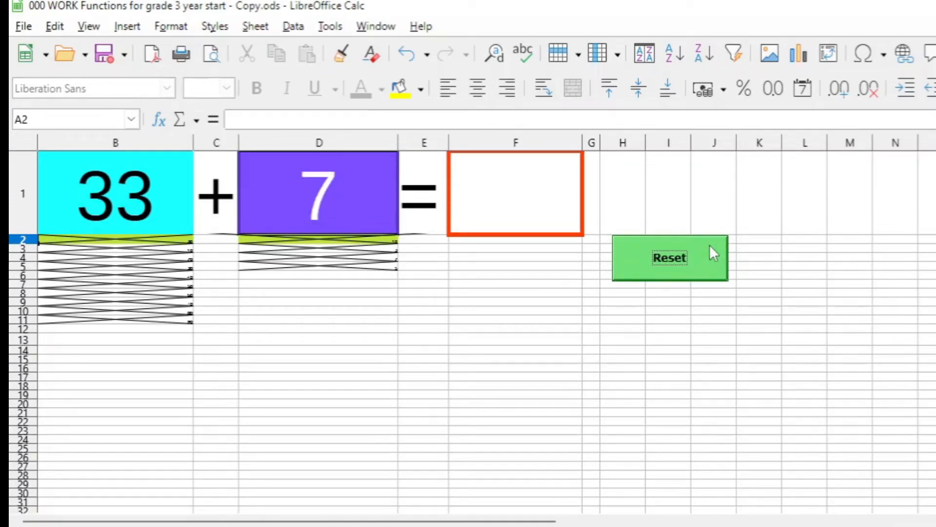
{"action": "left_click", "coordinate": [669, 258]}
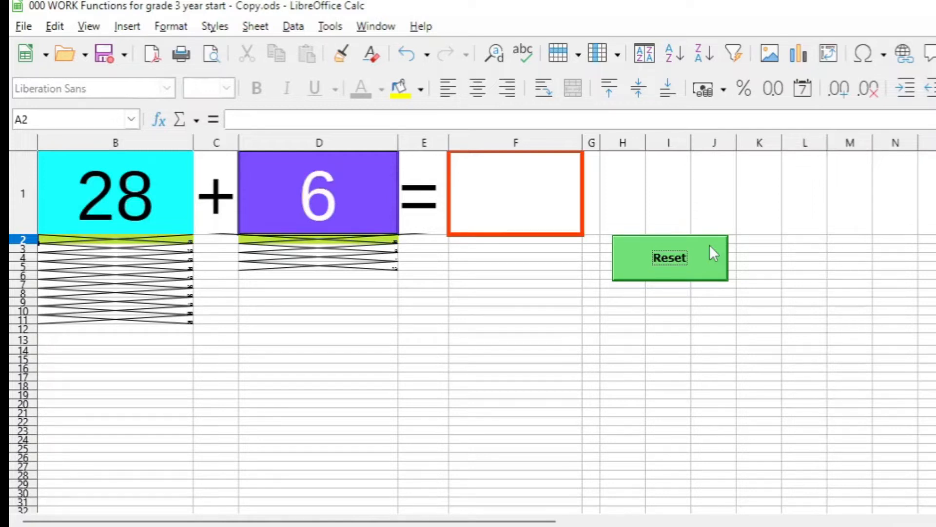
{"action": "left_click", "coordinate": [669, 257]}
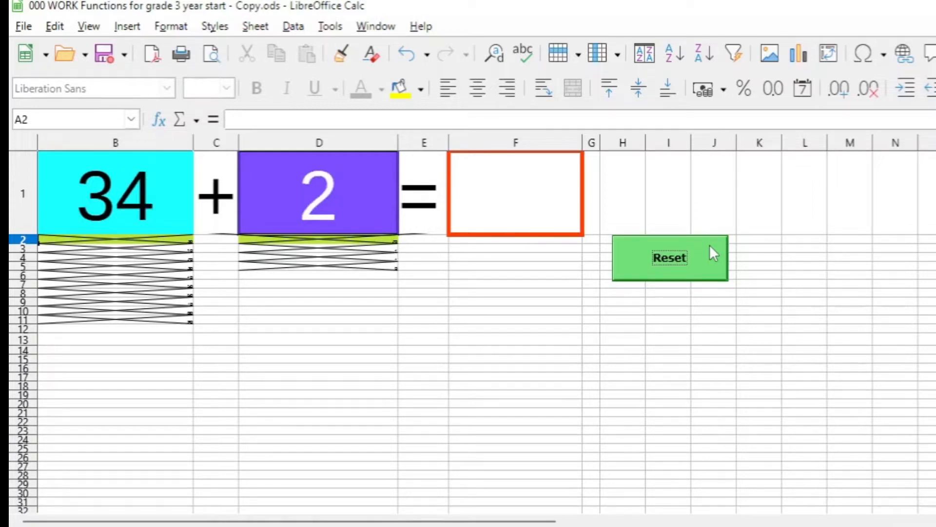
{"action": "left_click", "coordinate": [669, 257]}
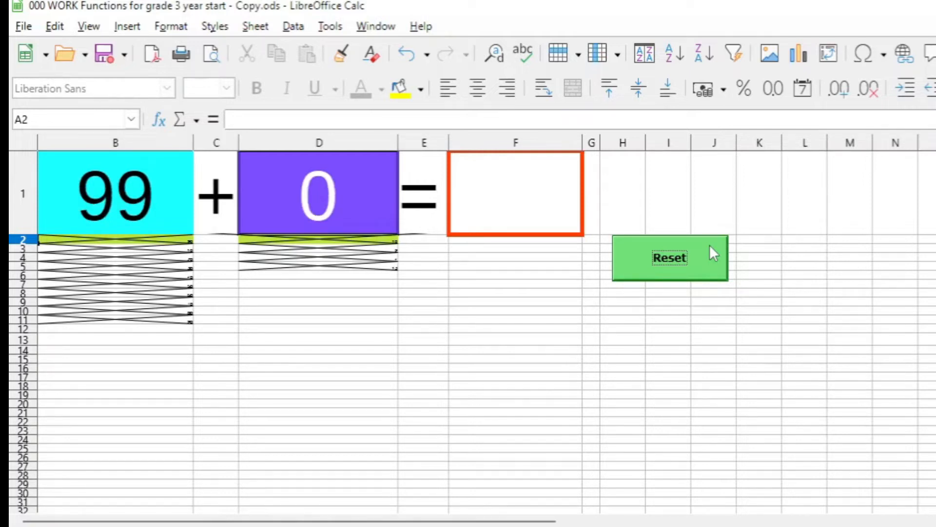
{"action": "left_click", "coordinate": [669, 257]}
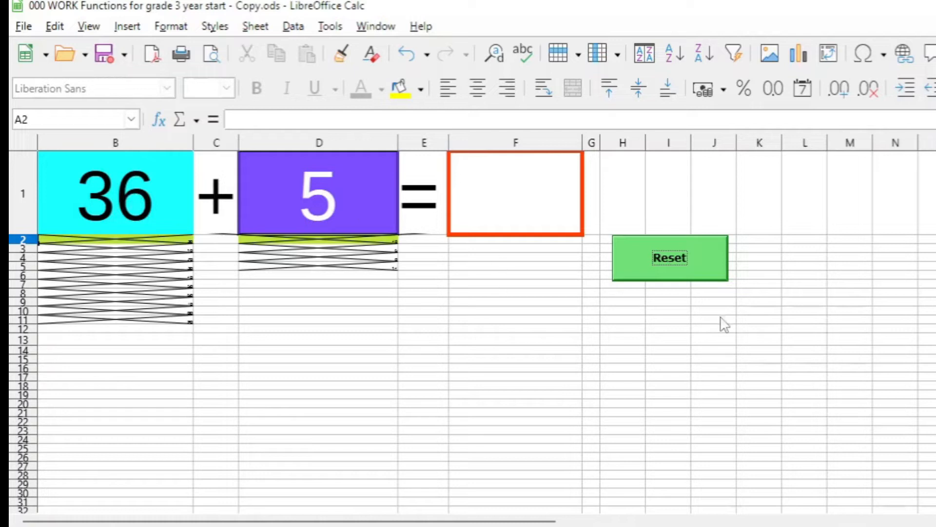
{"action": "mouse_move", "coordinate": [717, 247]}
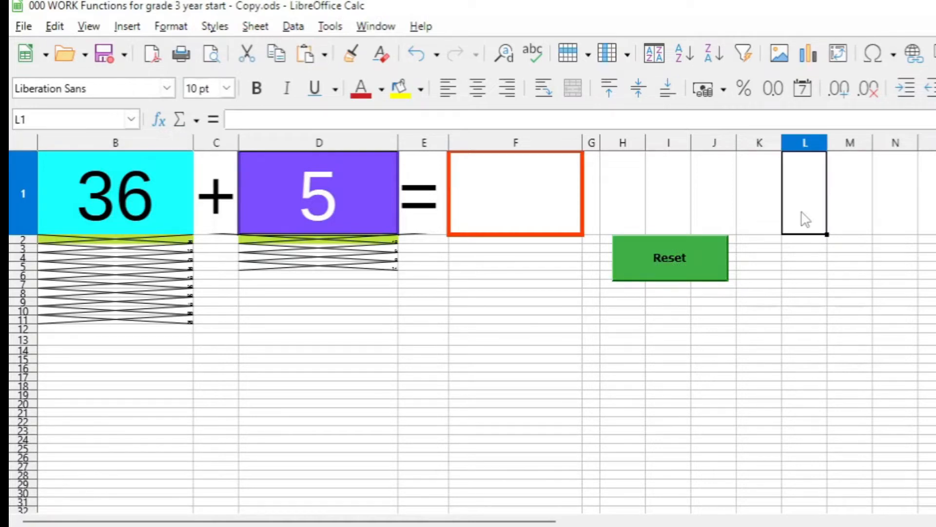
{"action": "mouse_move", "coordinate": [815, 248]}
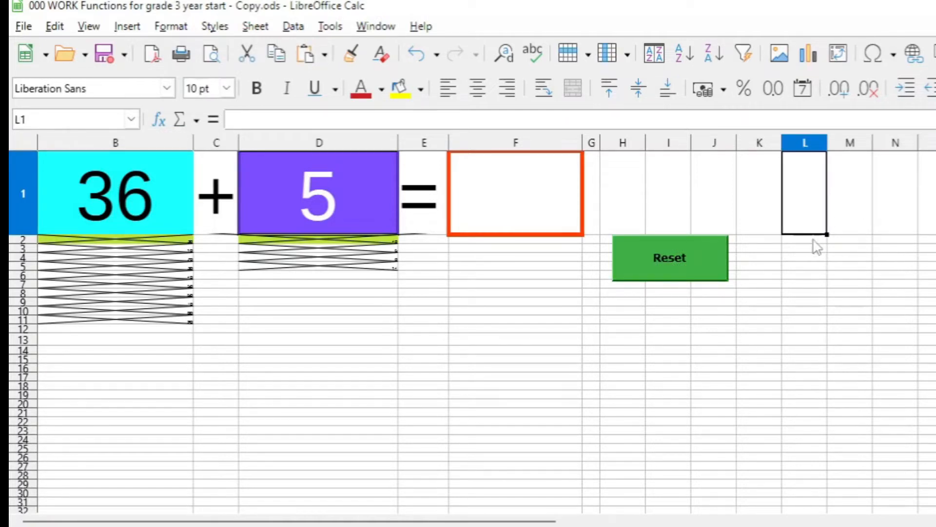
{"action": "mouse_move", "coordinate": [383, 341]}
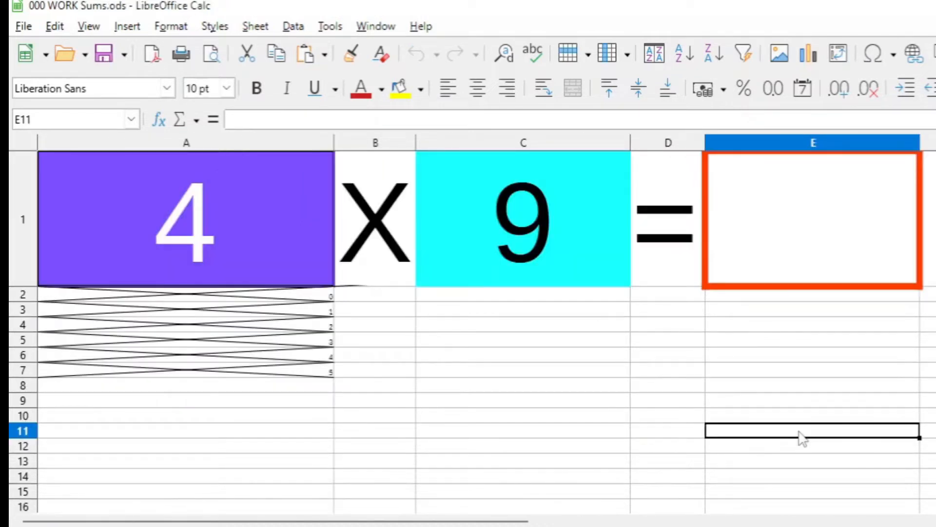
{"action": "mouse_move", "coordinate": [765, 374]}
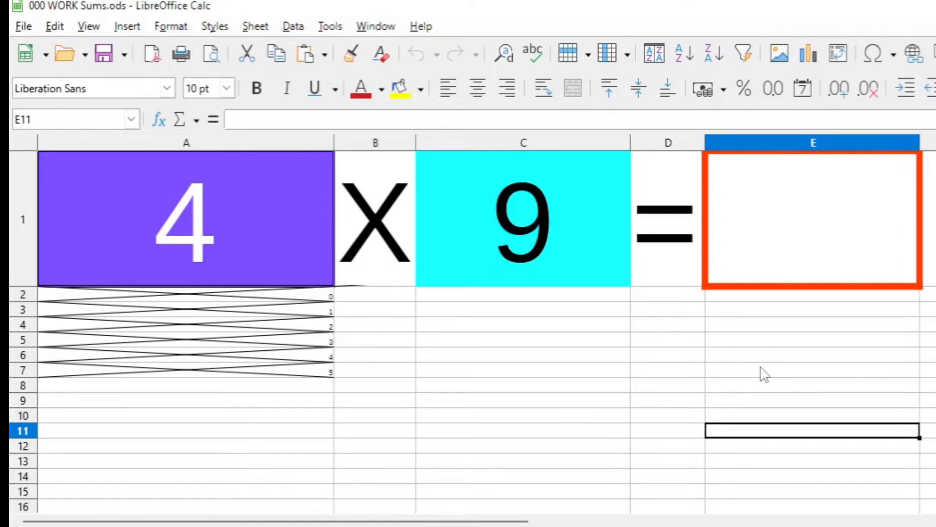
- Insert a new empty column before column A, shifting the multiplication problem right
{"action": "left_click", "coordinate": [523, 386]}
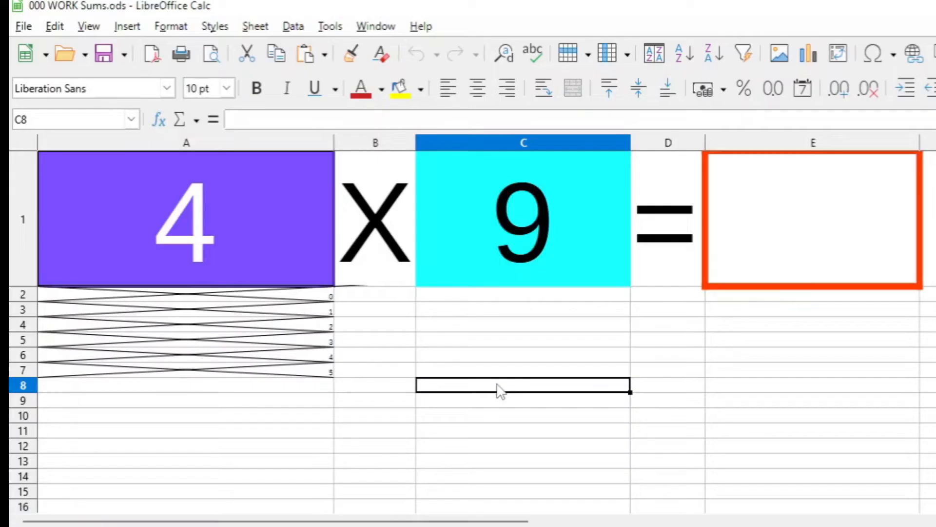
{"action": "mouse_move", "coordinate": [184, 166]}
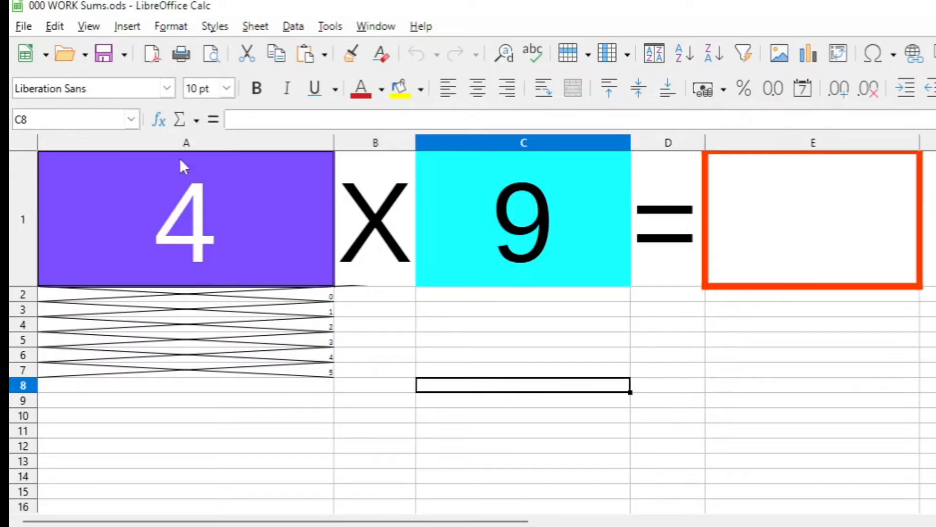
{"action": "mouse_move", "coordinate": [107, 202]}
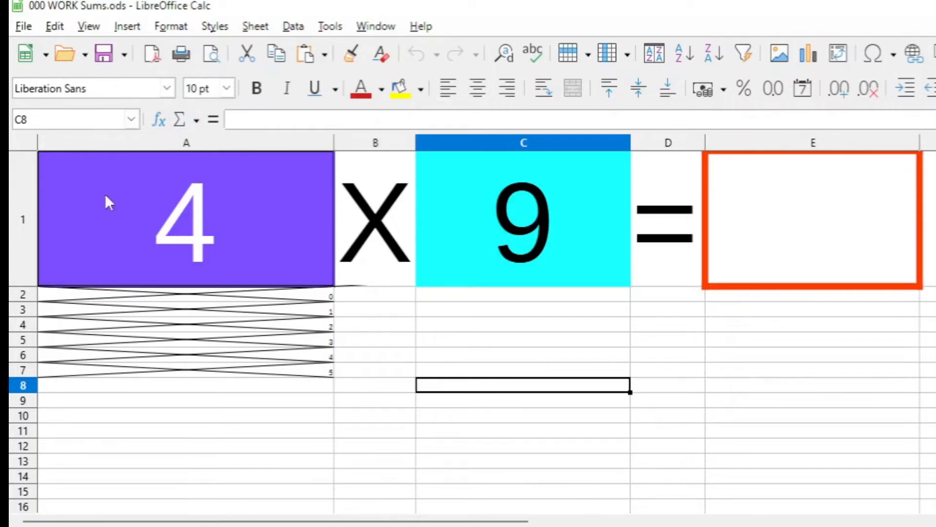
{"action": "mouse_move", "coordinate": [31, 241]}
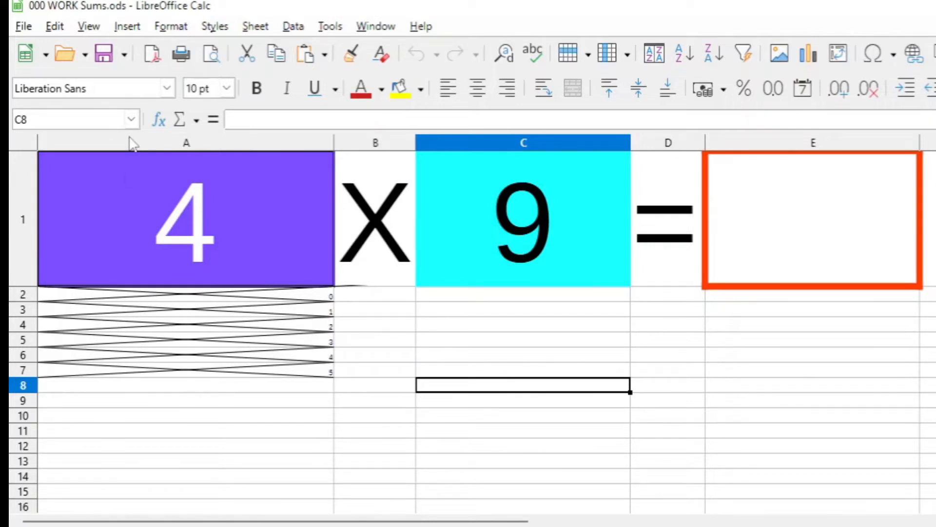
{"action": "right_click", "coordinate": [185, 143]}
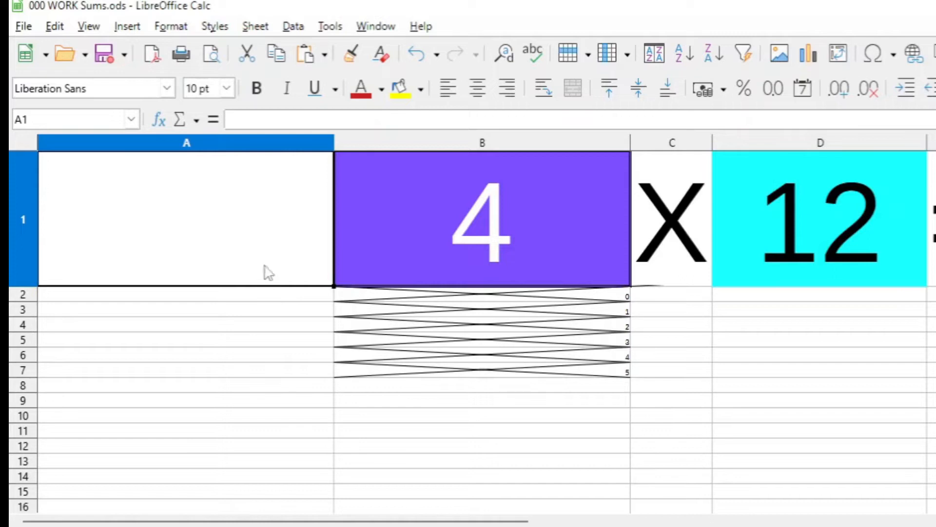
{"action": "mouse_move", "coordinate": [835, 287]}
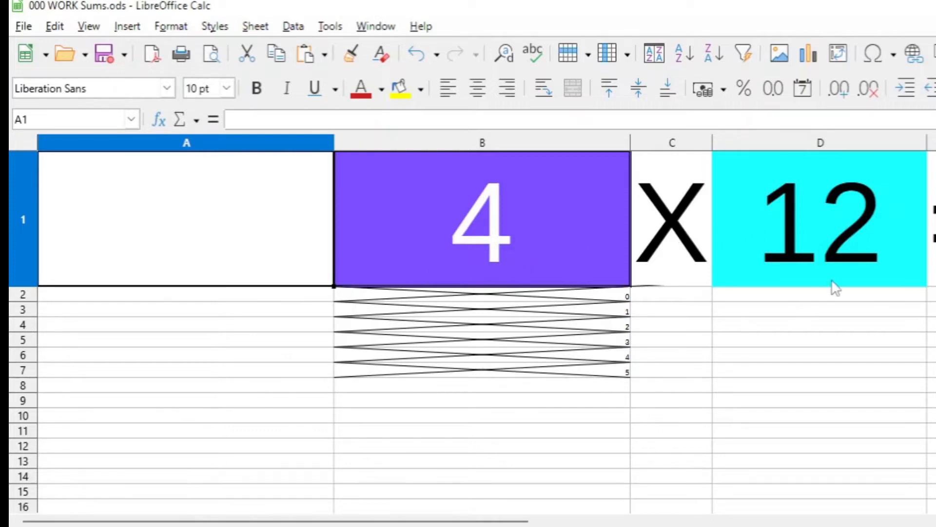
{"action": "mouse_move", "coordinate": [419, 222]}
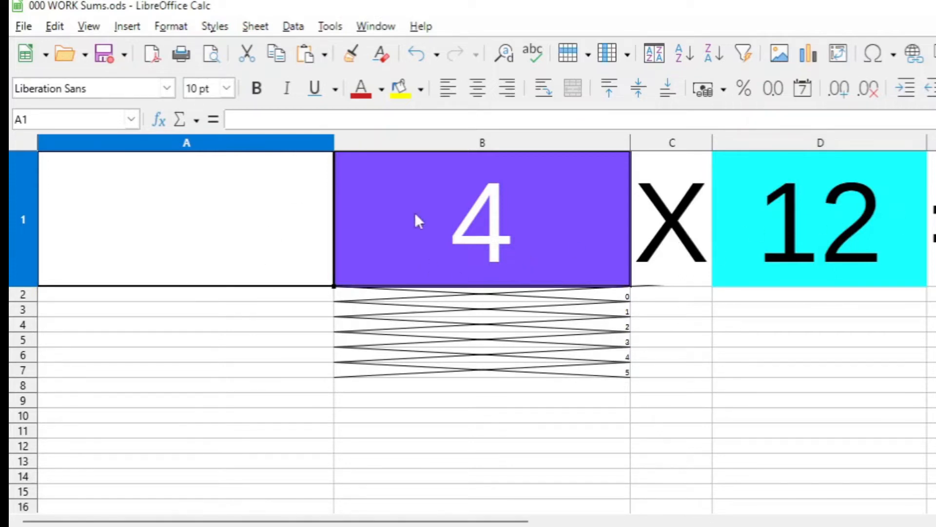
{"action": "mouse_move", "coordinate": [235, 323]}
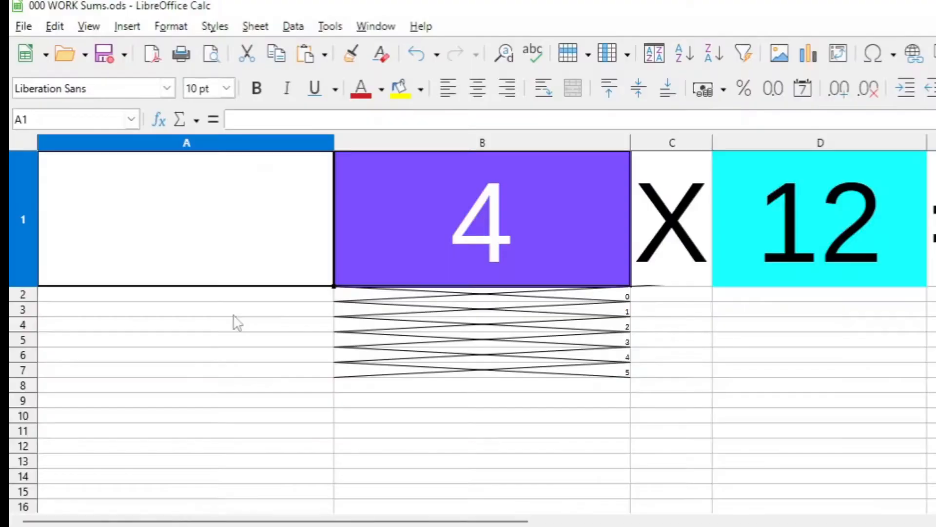
- Start recording a macro and enter the formula +X1+Y1 into cell A1, showing 0
{"action": "left_click", "coordinate": [329, 26]}
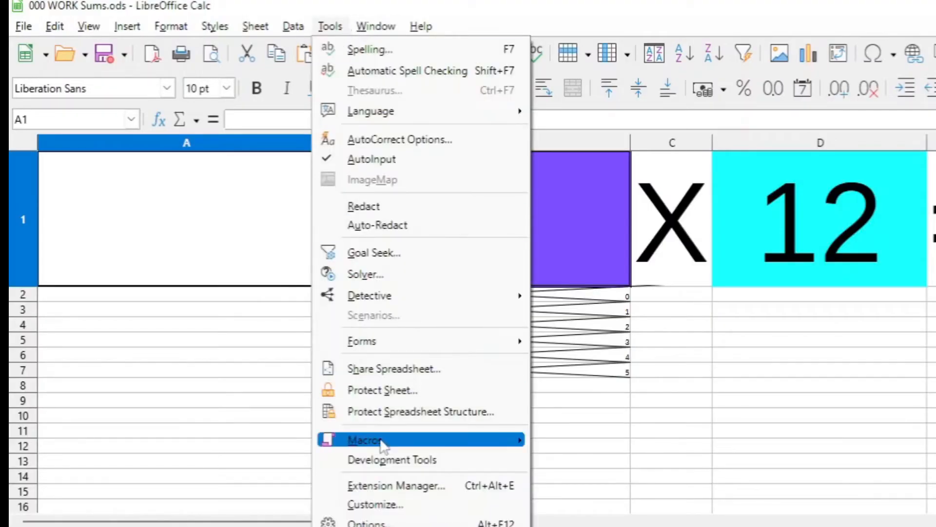
{"action": "mouse_move", "coordinate": [382, 440]}
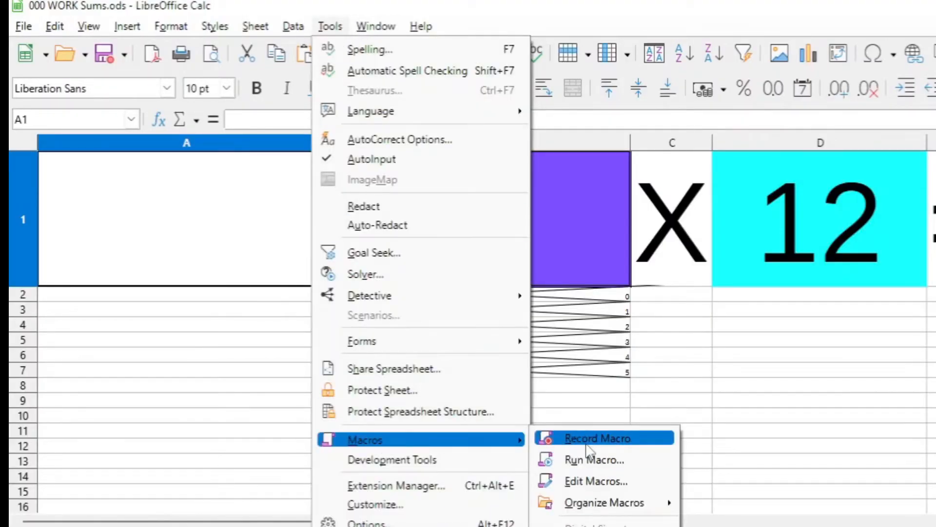
{"action": "left_click", "coordinate": [597, 438]}
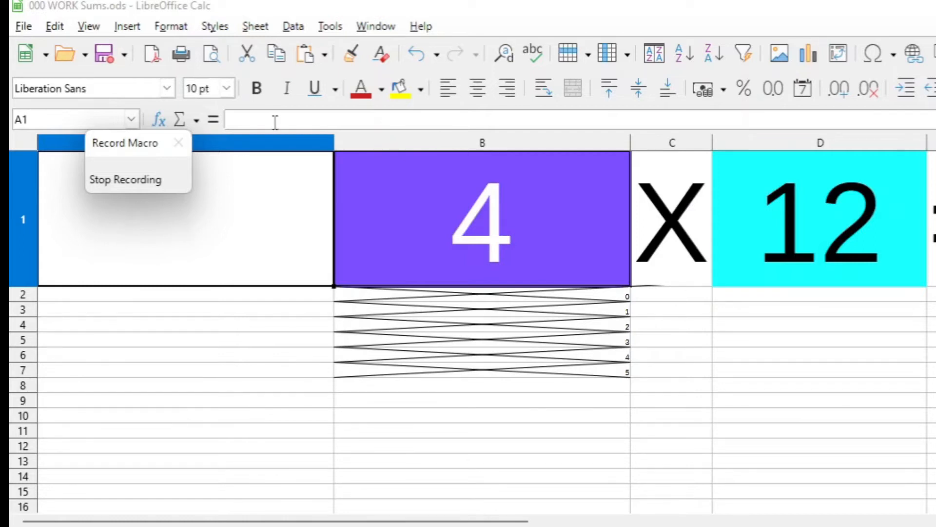
{"action": "mouse_move", "coordinate": [275, 119]}
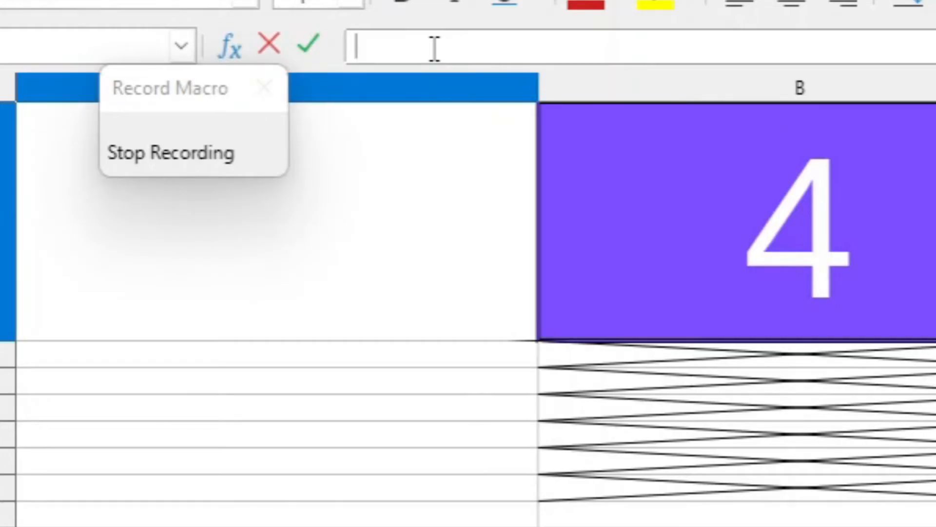
{"action": "type", "text": "+X"}
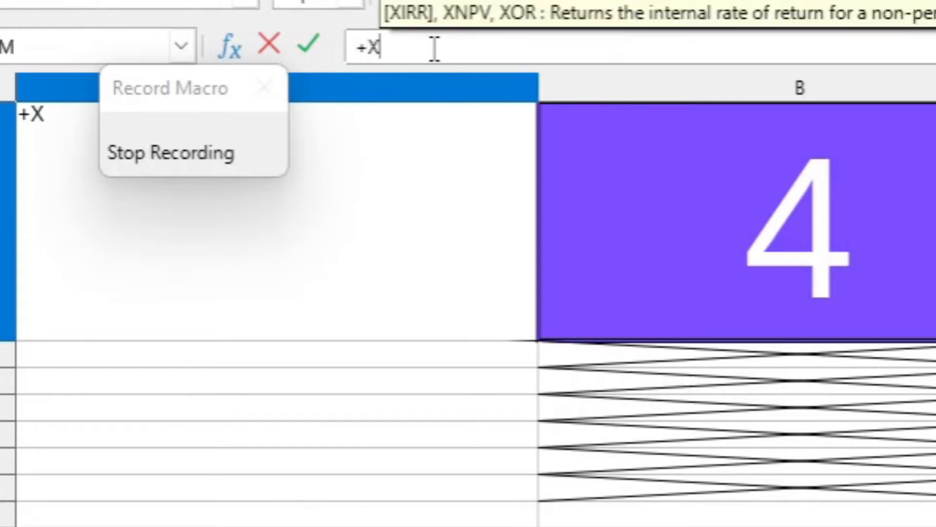
{"action": "type", "text": "1+"}
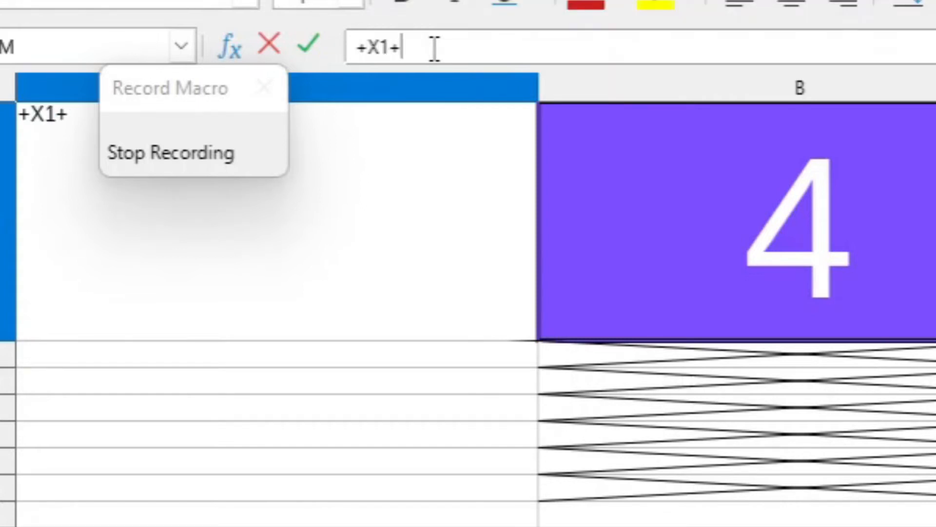
{"action": "type", "text": "Y"}
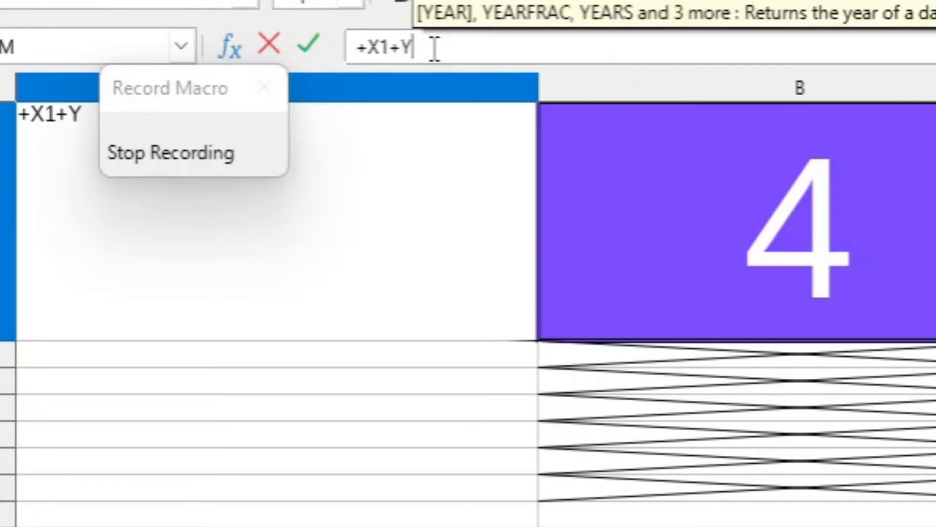
{"action": "type", "text": "1"}
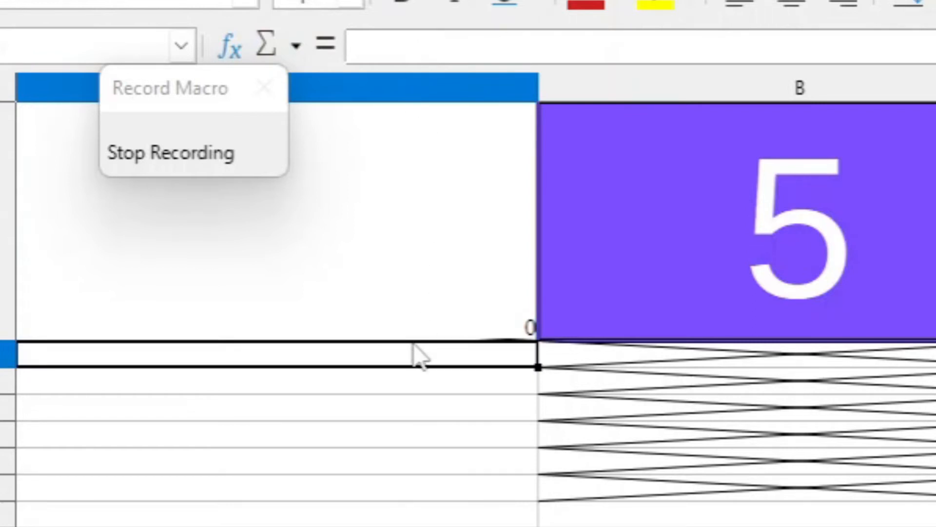
{"action": "mouse_move", "coordinate": [459, 358]}
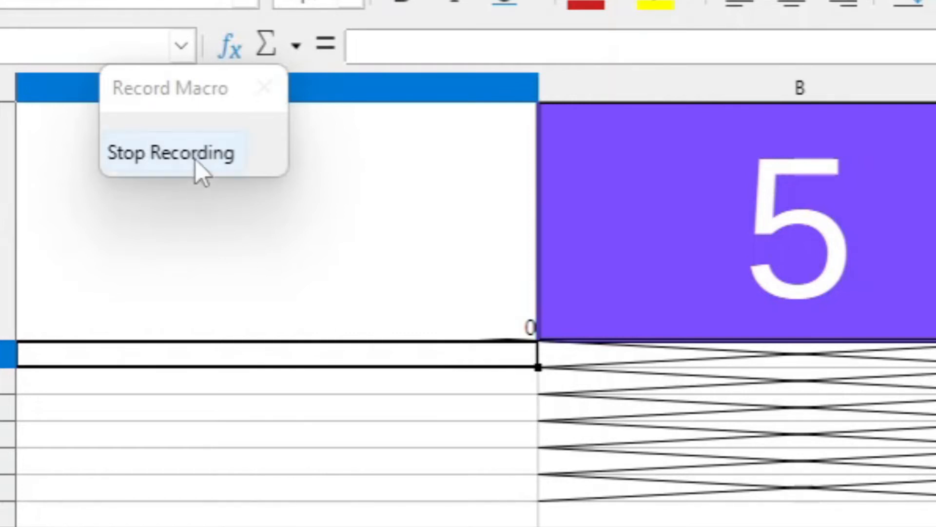
- Stop recording and save the macro into a new Module1 of 000 WORK Sums.ods
{"action": "left_click", "coordinate": [169, 152]}
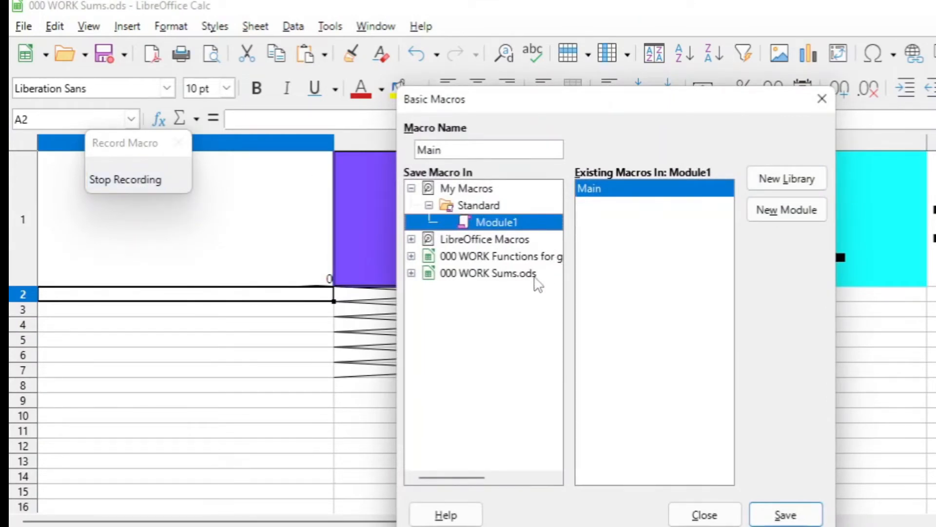
{"action": "mouse_move", "coordinate": [565, 293]}
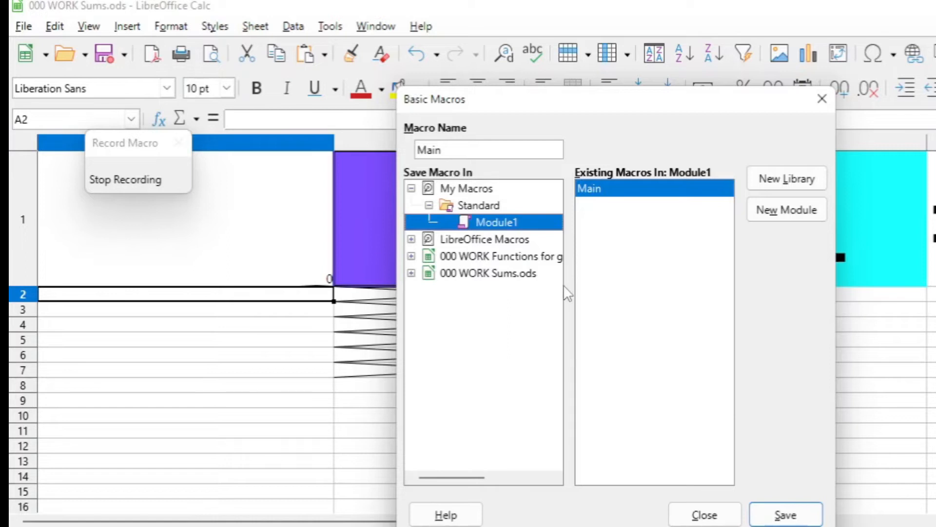
{"action": "mouse_move", "coordinate": [522, 278]}
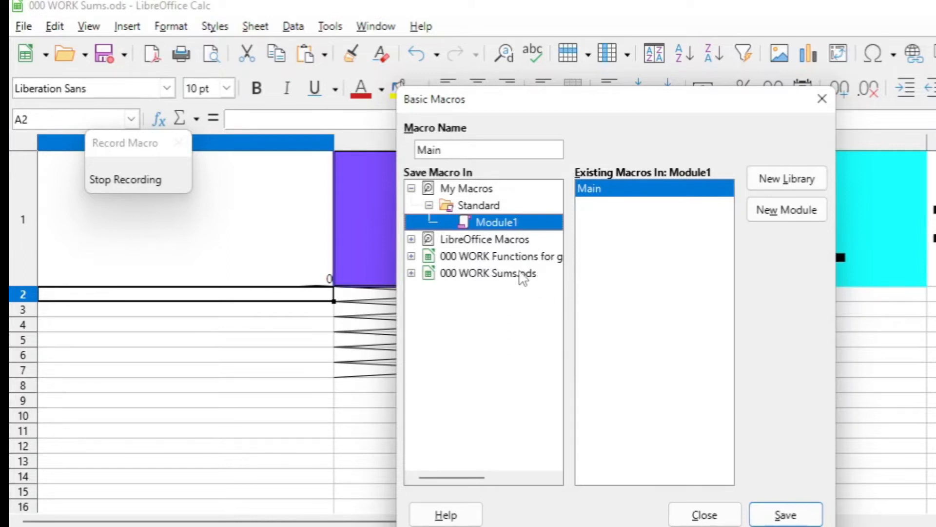
{"action": "left_click", "coordinate": [490, 273]}
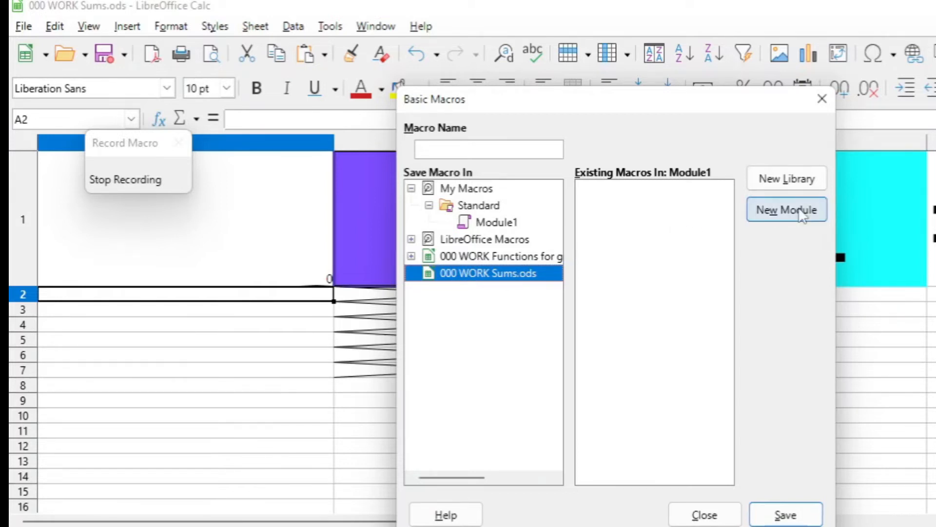
{"action": "left_click", "coordinate": [786, 210]}
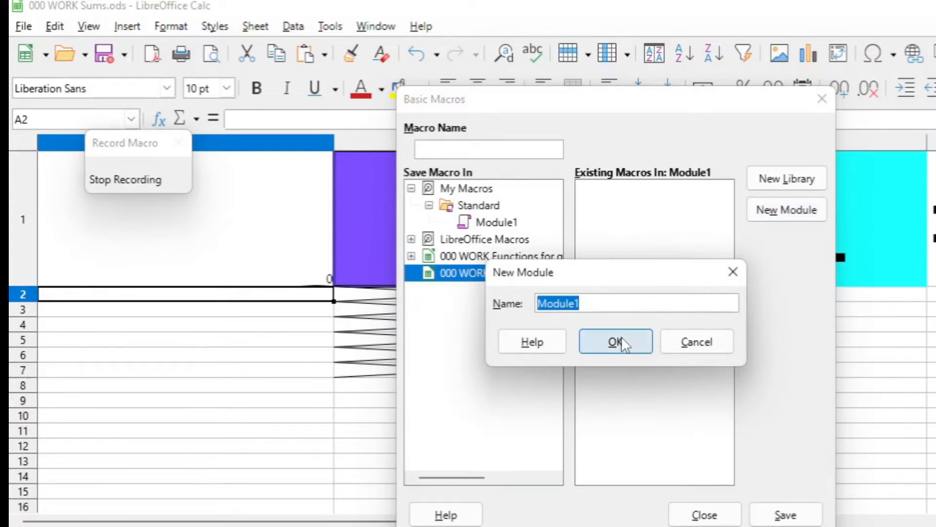
{"action": "left_click", "coordinate": [615, 341]}
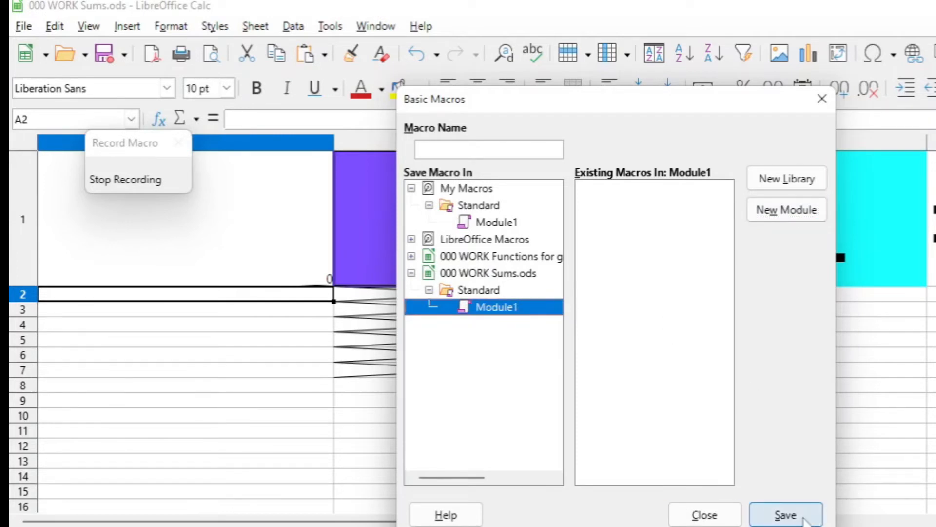
{"action": "left_click", "coordinate": [785, 515]}
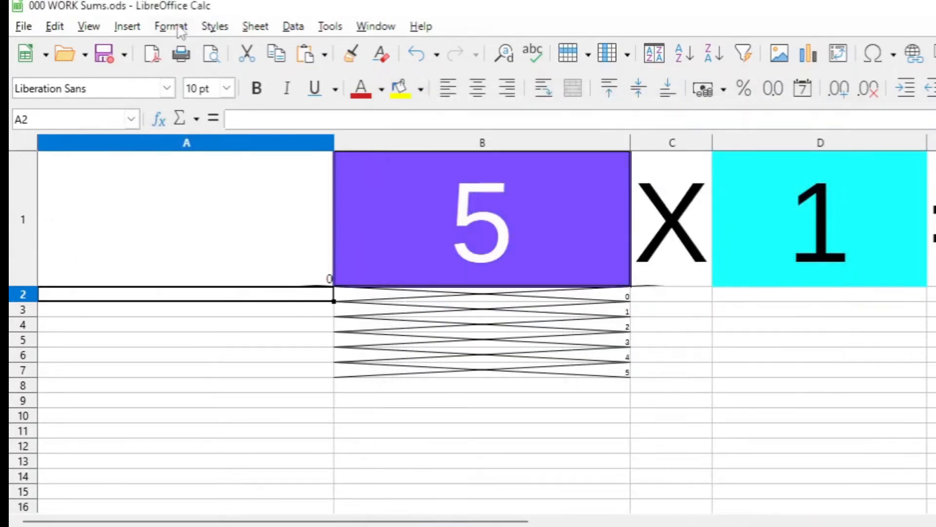
- Run Macro1 from 000 WORK Sums.ods > Standard > Module1, regenerating the sum to 2 × 8
{"action": "left_click", "coordinate": [330, 25]}
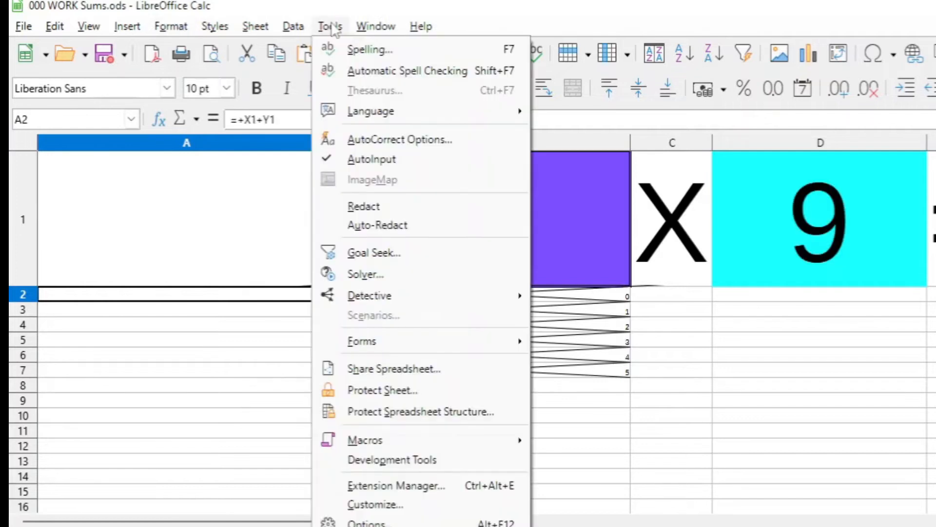
{"action": "mouse_move", "coordinate": [364, 440]}
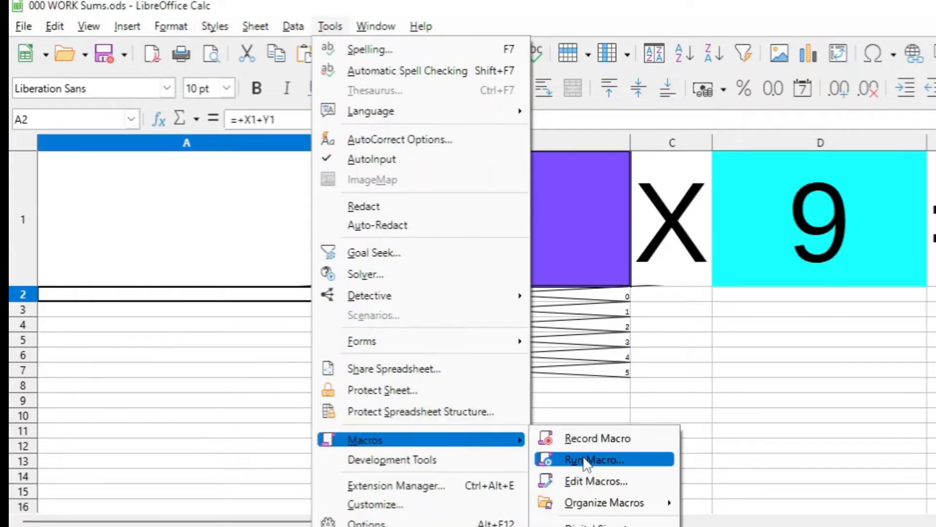
{"action": "left_click", "coordinate": [594, 459]}
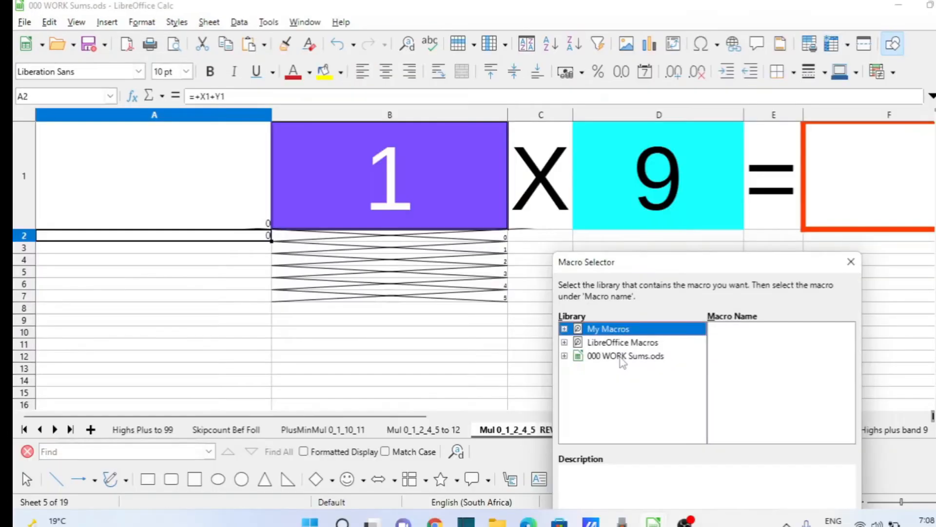
{"action": "left_click", "coordinate": [625, 355]}
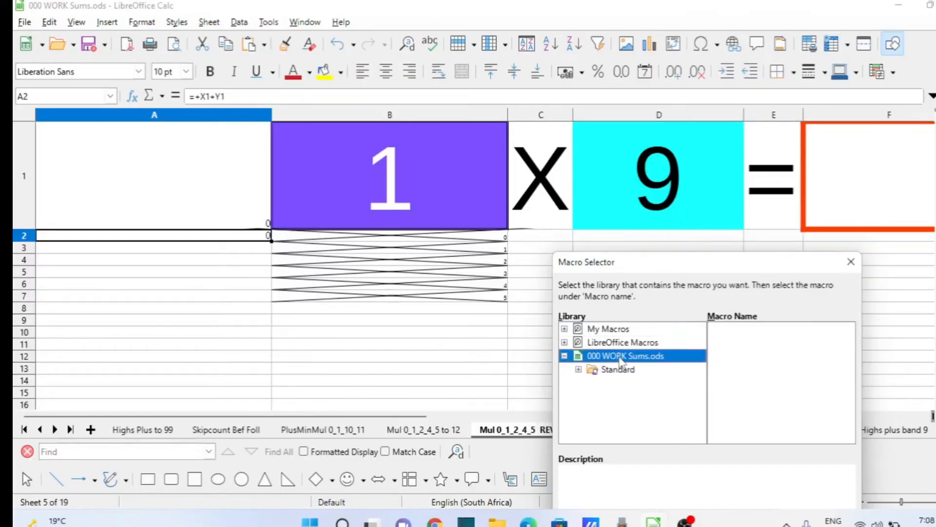
{"action": "left_click", "coordinate": [591, 368]}
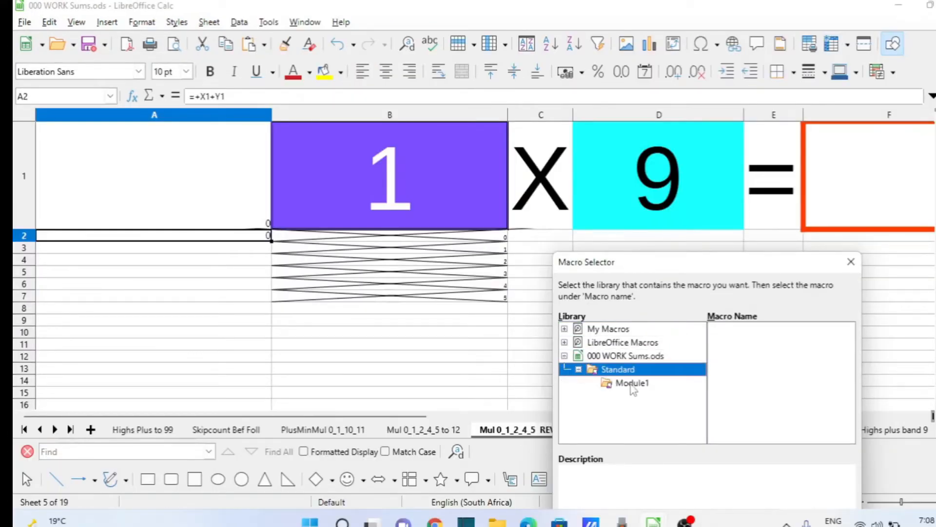
{"action": "left_click", "coordinate": [631, 382]}
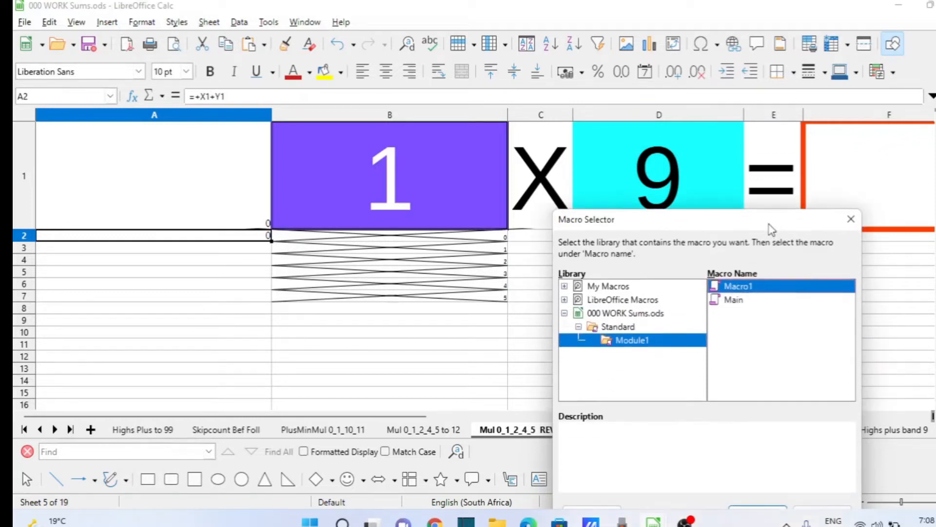
{"action": "left_click_drag", "start_coordinate": [587, 220], "coordinate": [634, 230]}
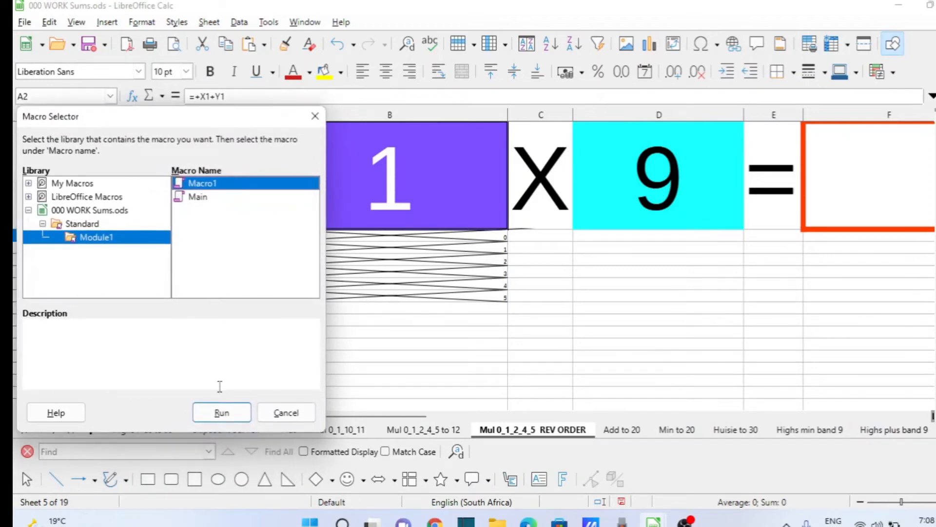
{"action": "left_click", "coordinate": [221, 411]}
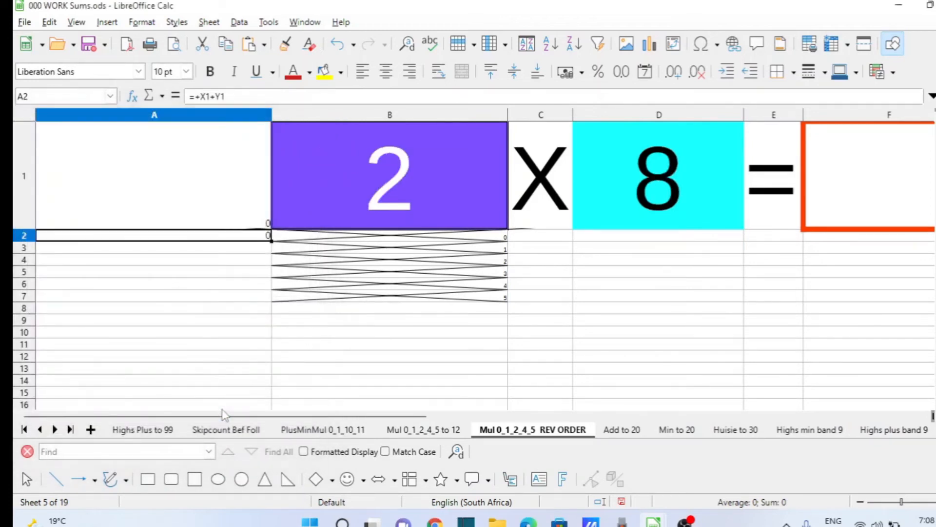
{"action": "mouse_move", "coordinate": [624, 226]}
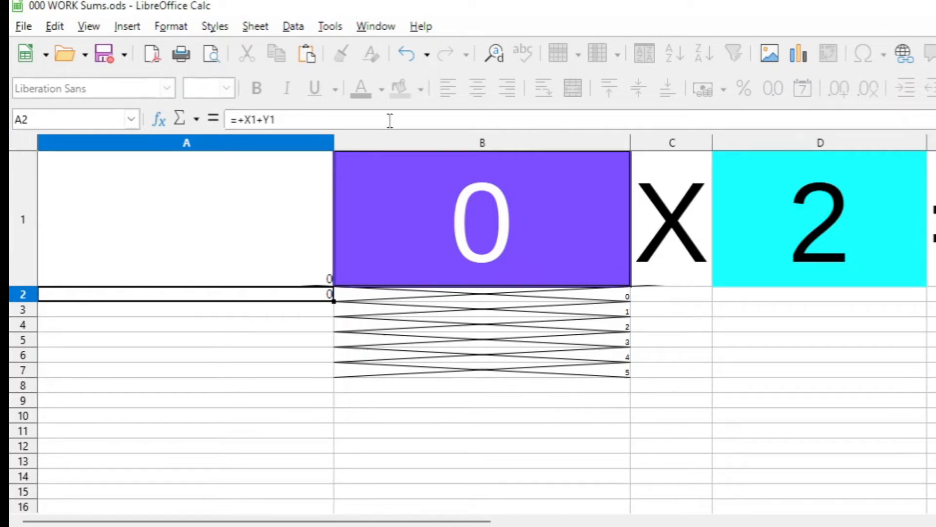
{"action": "mouse_move", "coordinate": [334, 137]}
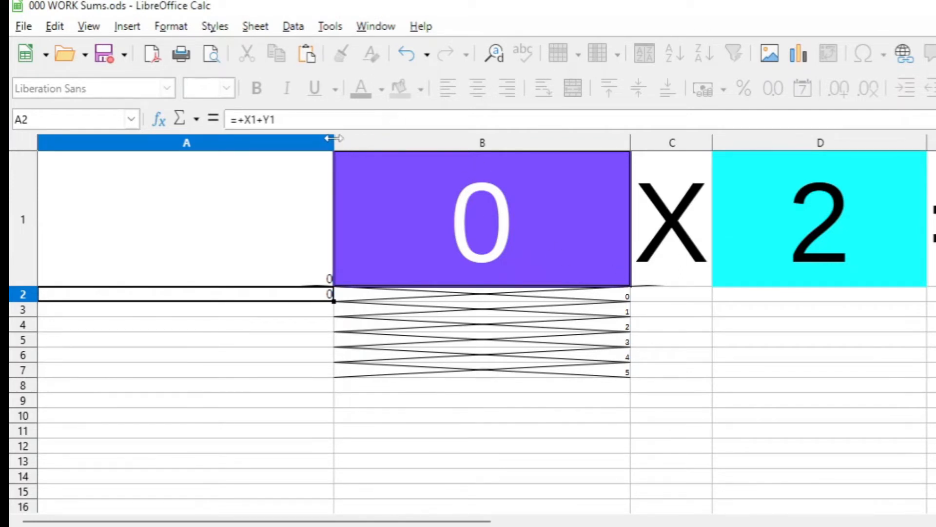
- Narrow helper column A and begin inserting a push button form control
{"action": "left_click_drag", "start_coordinate": [333, 142], "coordinate": [223, 143]}
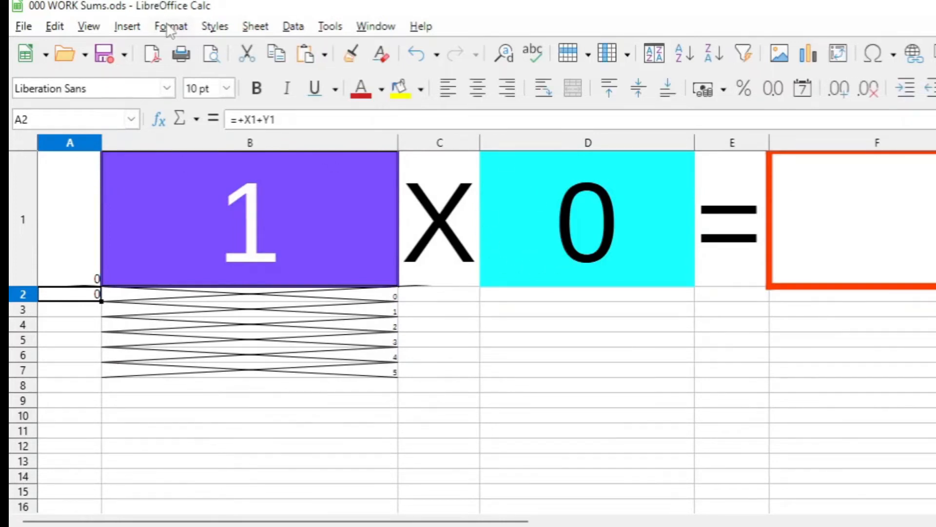
{"action": "mouse_move", "coordinate": [146, 30]}
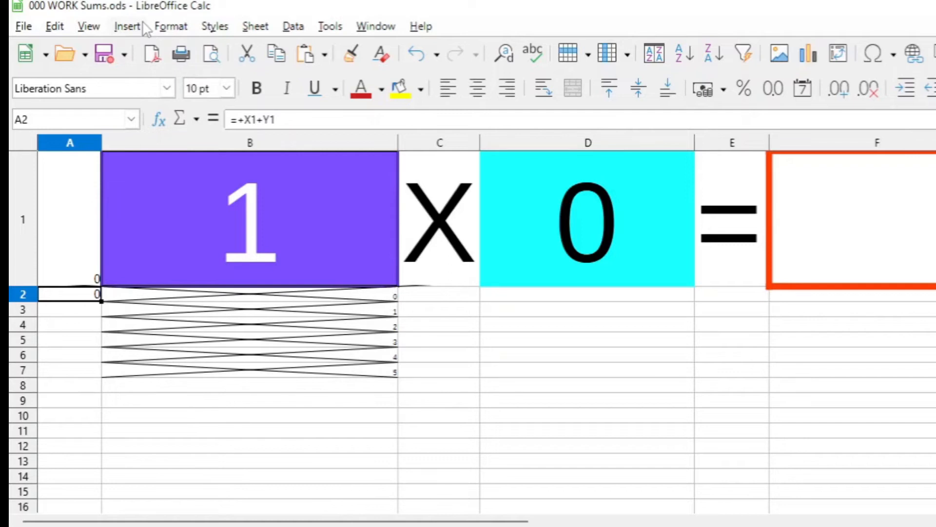
{"action": "left_click", "coordinate": [127, 26]}
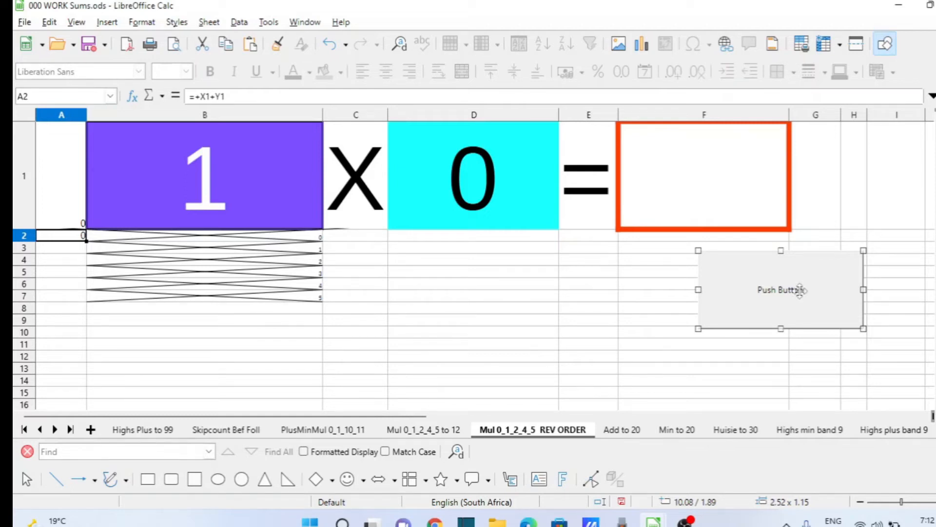
- In the button's control properties, choose to assign an action to the Mouse button pressed event
{"action": "right_click", "coordinate": [780, 290]}
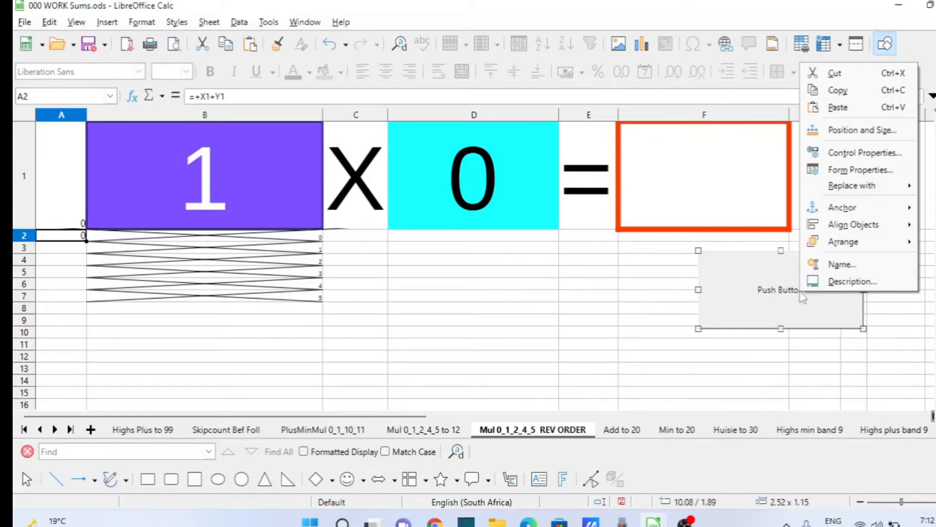
{"action": "mouse_move", "coordinate": [863, 152]}
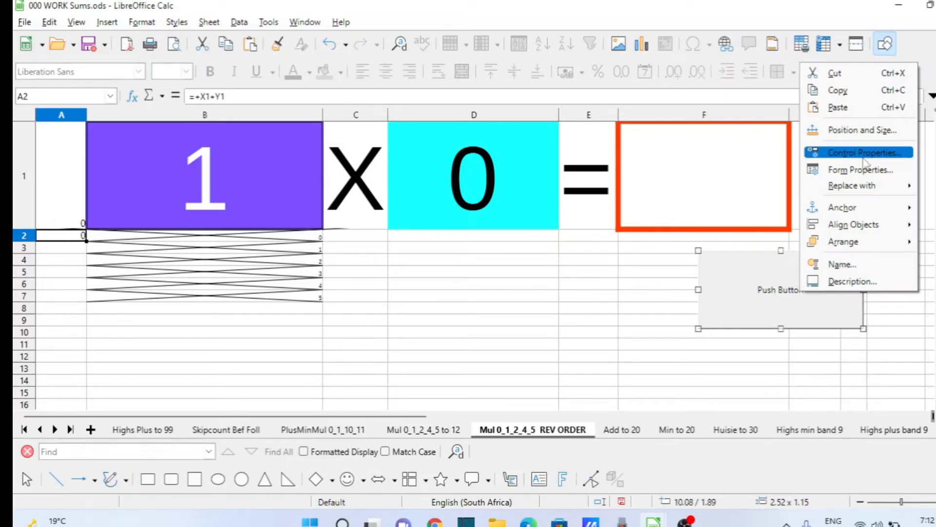
{"action": "left_click", "coordinate": [862, 152]}
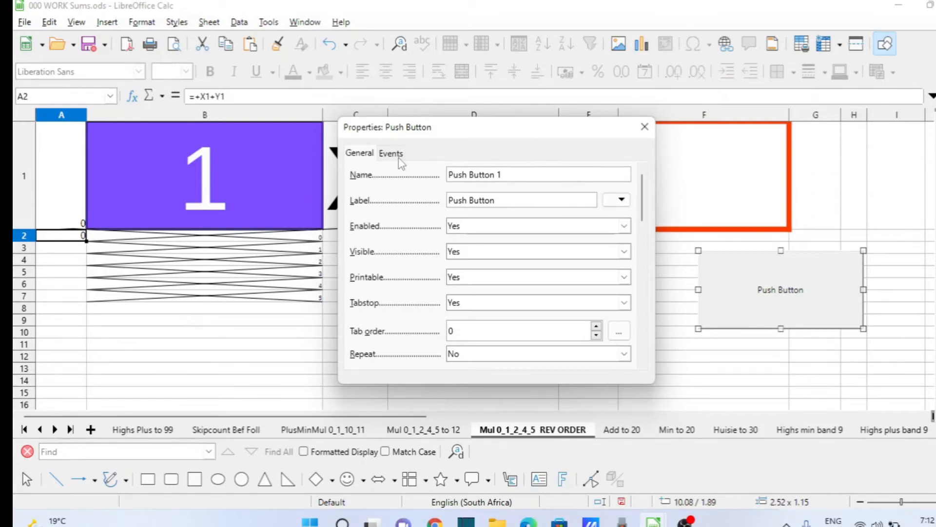
{"action": "left_click", "coordinate": [390, 153]}
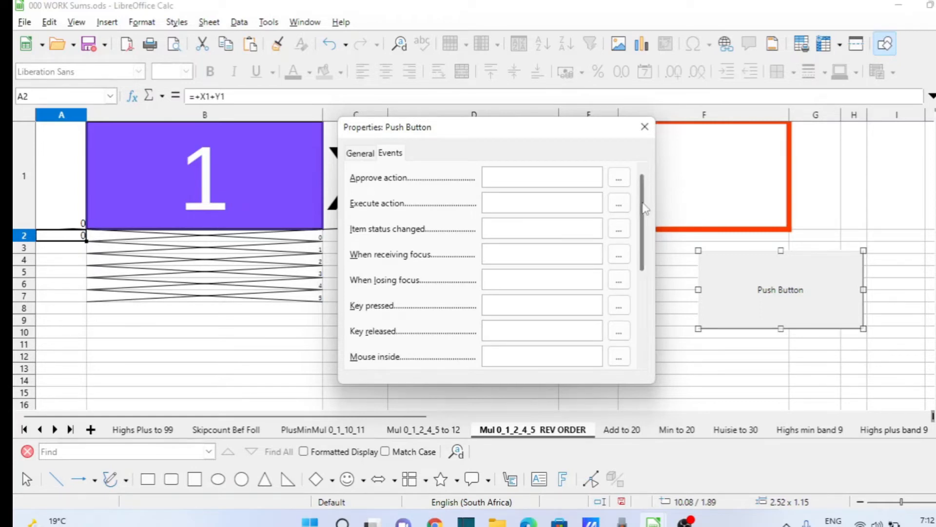
{"action": "scroll", "scroll_direction": "down", "scroll_amount": 3}
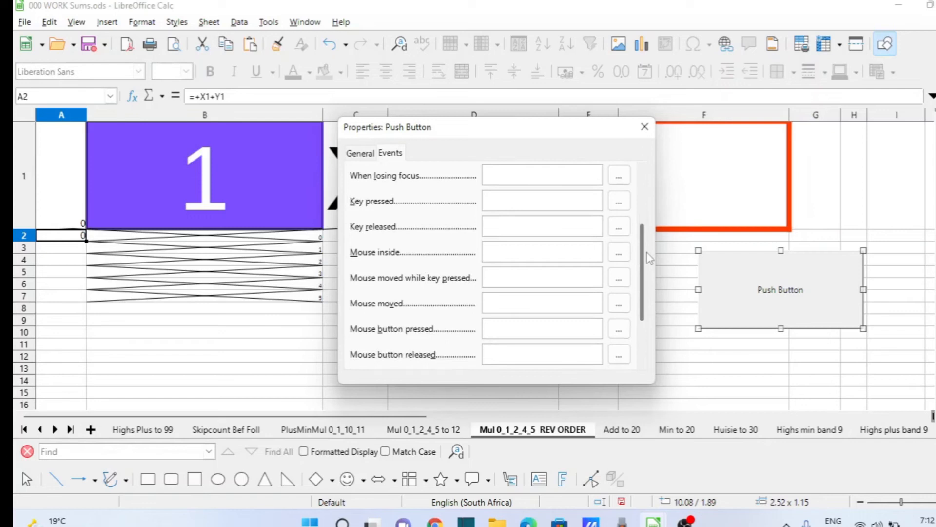
{"action": "scroll", "scroll_direction": "down", "scroll_amount": 3}
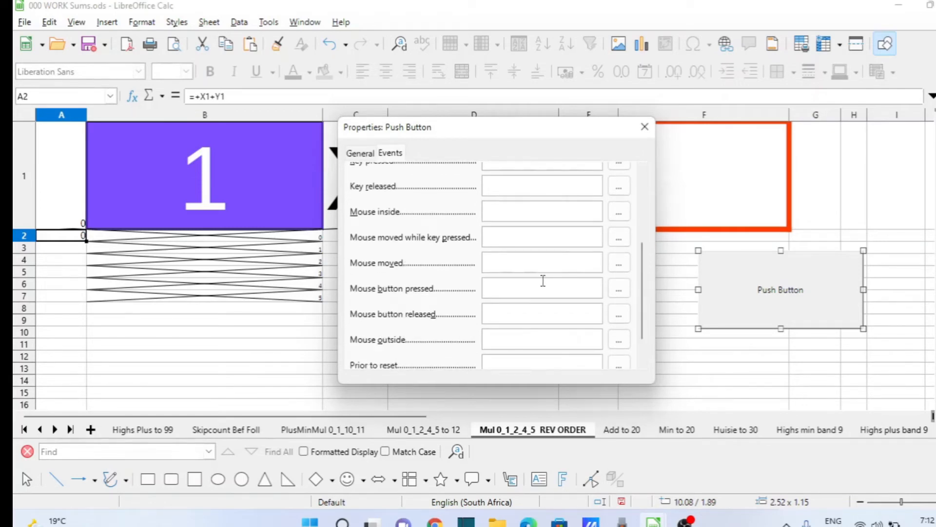
{"action": "left_click", "coordinate": [540, 287]}
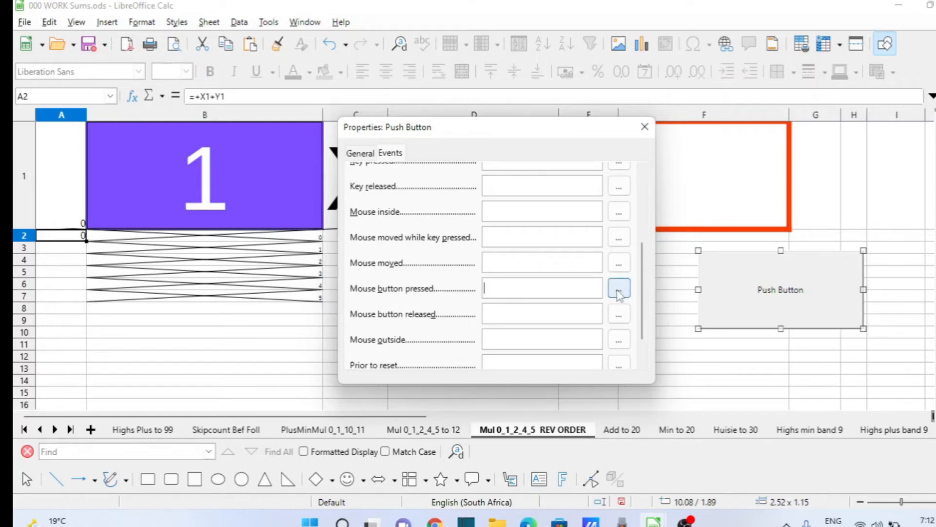
{"action": "left_click", "coordinate": [619, 289]}
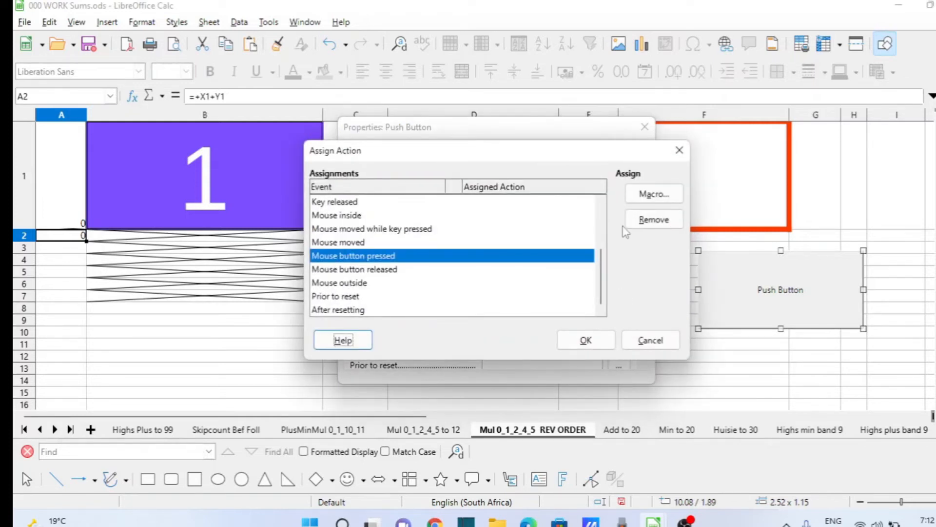
{"action": "mouse_move", "coordinate": [654, 220]}
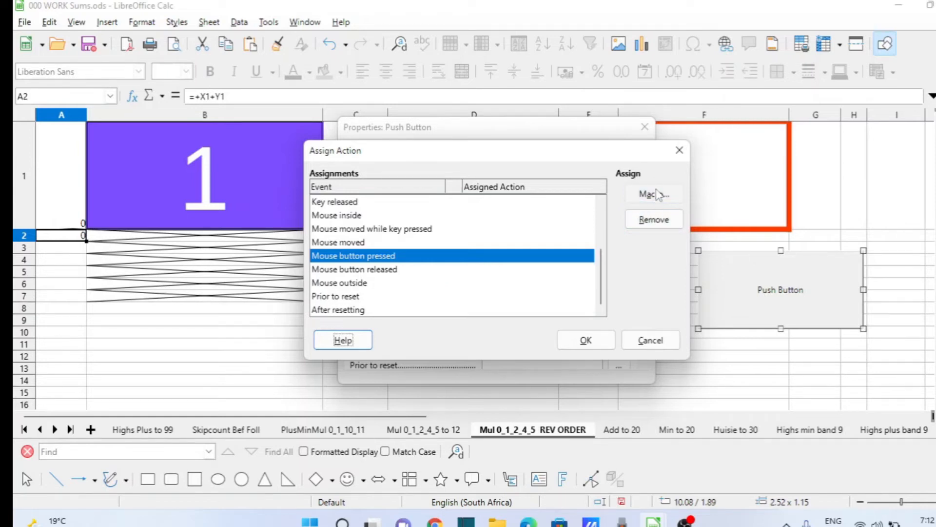
- Link the button press to Standard.Module1.Macro1 from the Sums workbook
{"action": "left_click", "coordinate": [651, 194]}
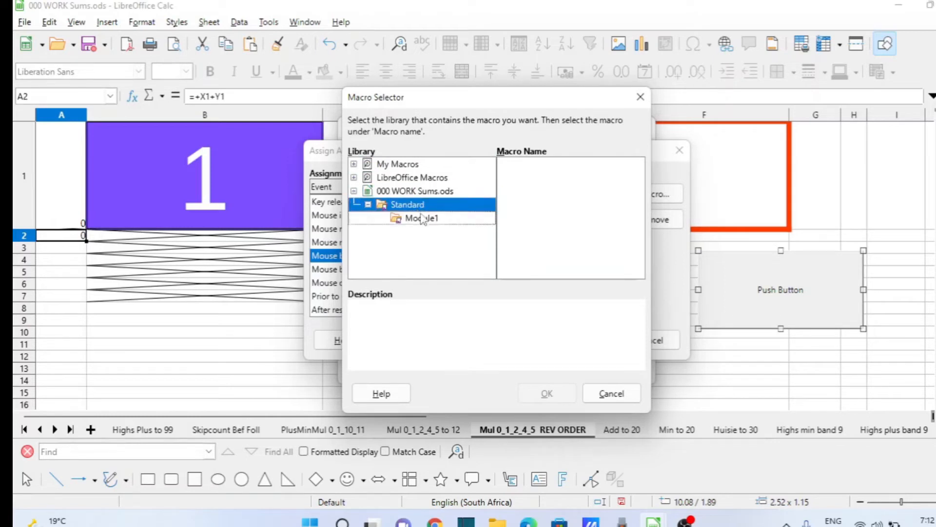
{"action": "left_click", "coordinate": [422, 217]}
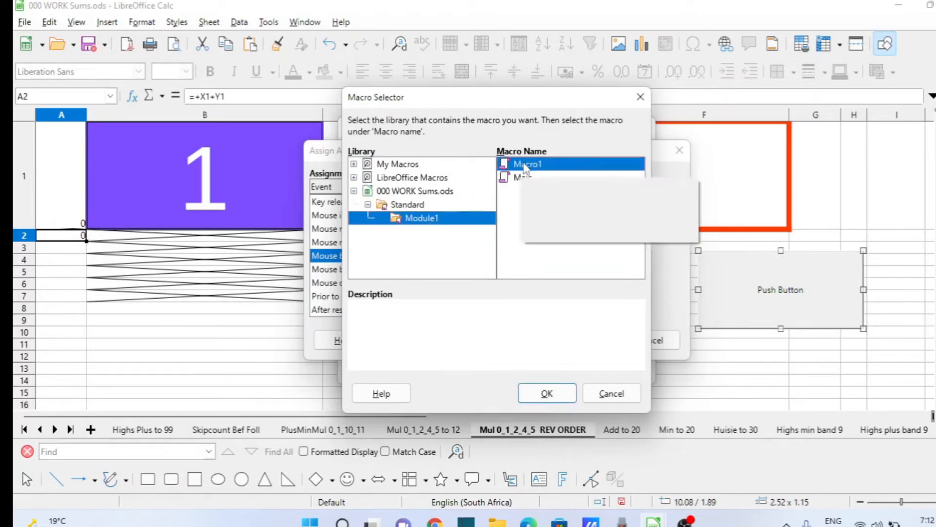
{"action": "left_click", "coordinate": [547, 393]}
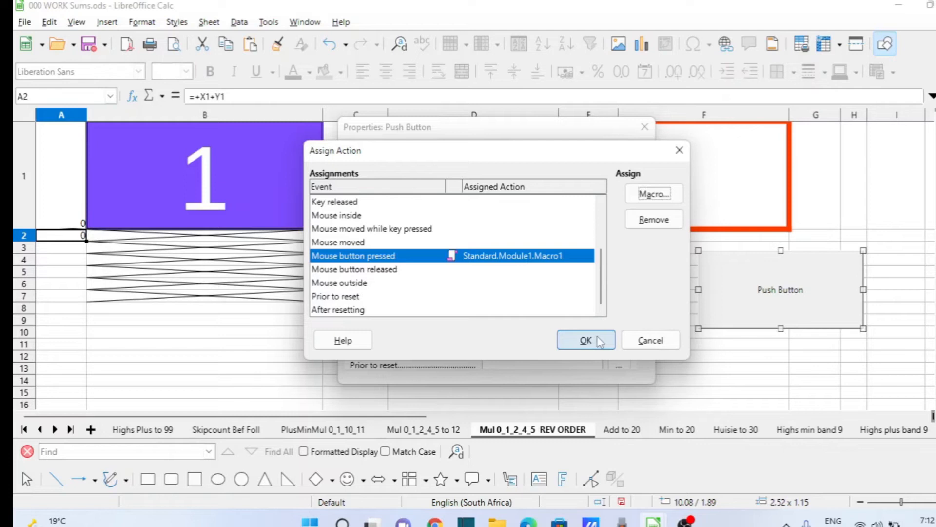
{"action": "left_click", "coordinate": [584, 340]}
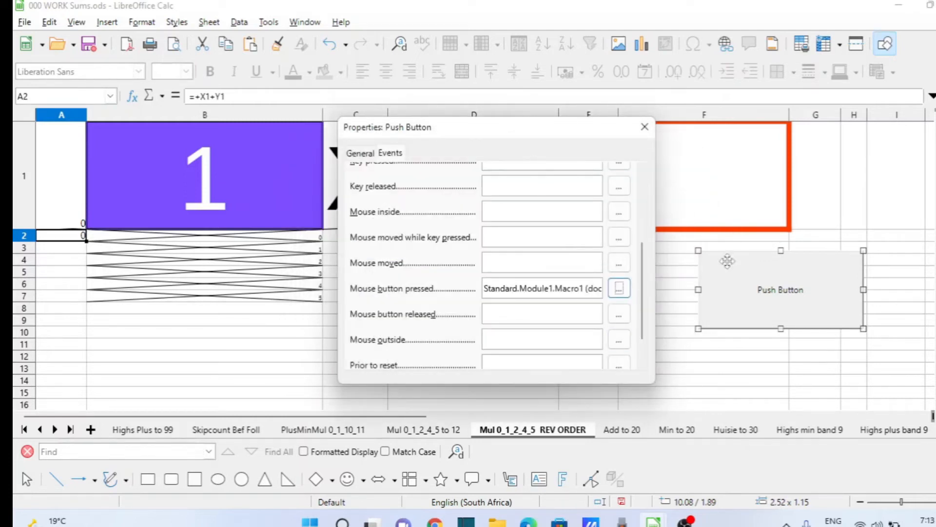
{"action": "mouse_move", "coordinate": [755, 321]}
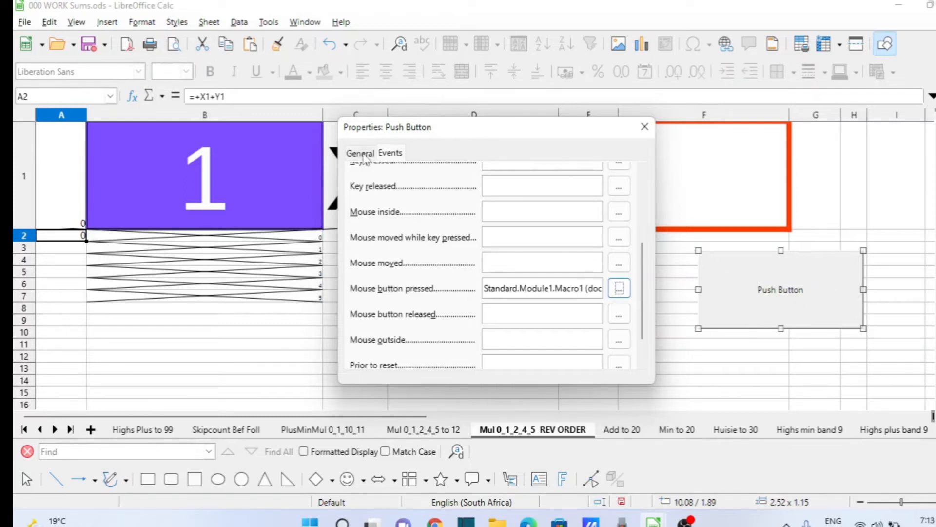
- Set the button's label to Reset on the General settings and reach its Font field
{"action": "left_click", "coordinate": [360, 153]}
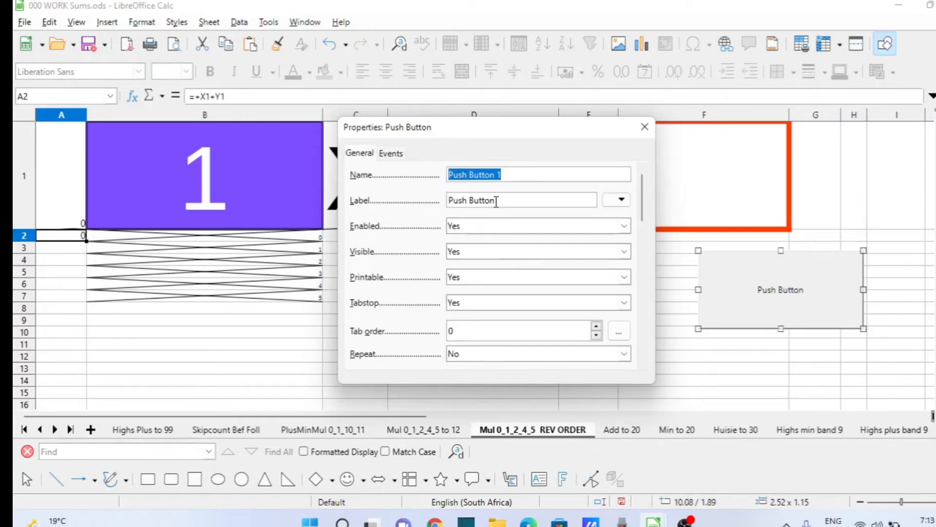
{"action": "left_click", "coordinate": [521, 200]}
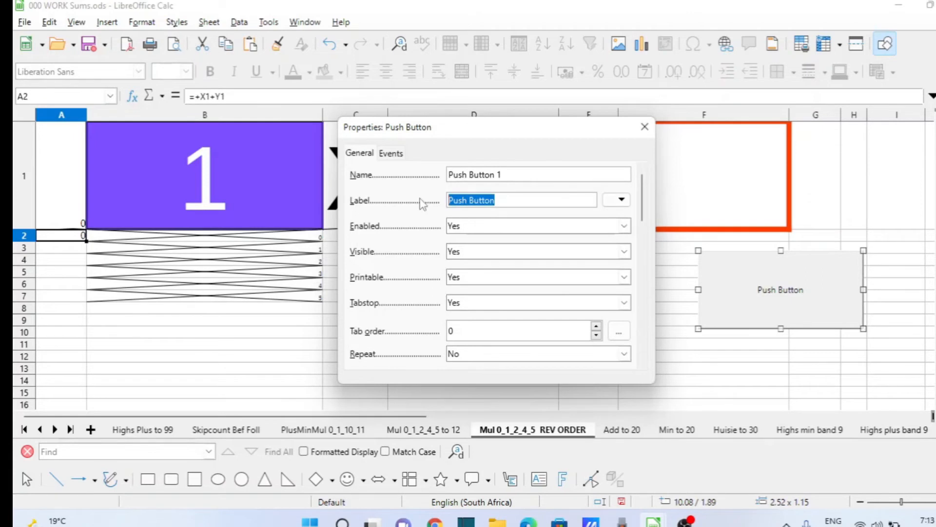
{"action": "type", "text": "Reset"}
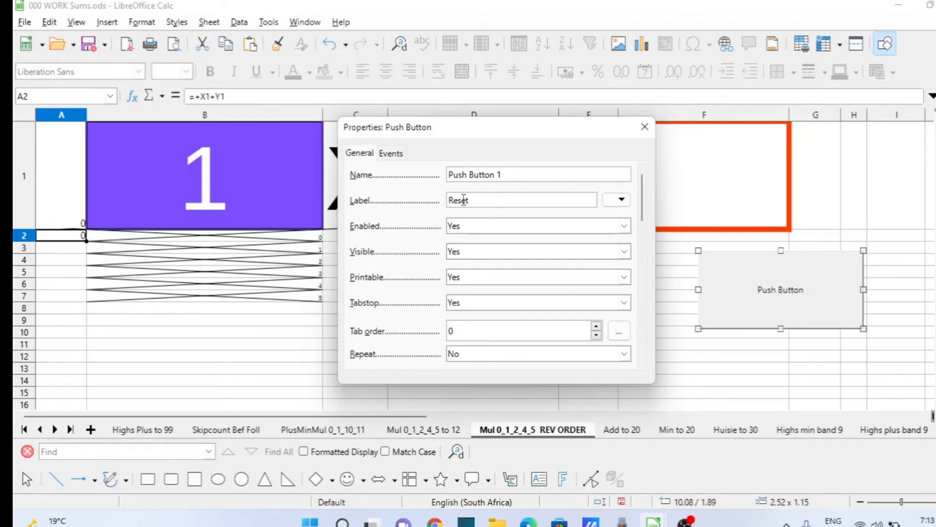
{"action": "mouse_move", "coordinate": [655, 184]}
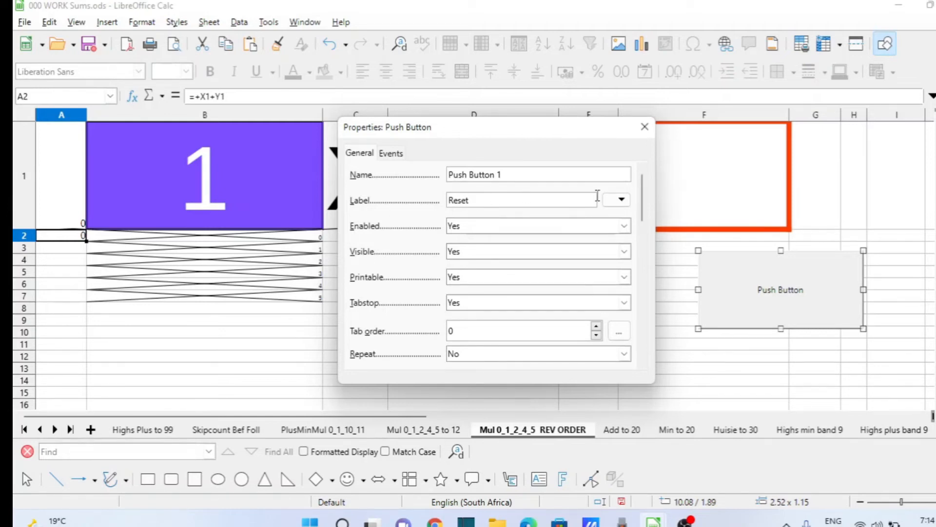
{"action": "scroll", "scroll_direction": "down", "scroll_amount": 3}
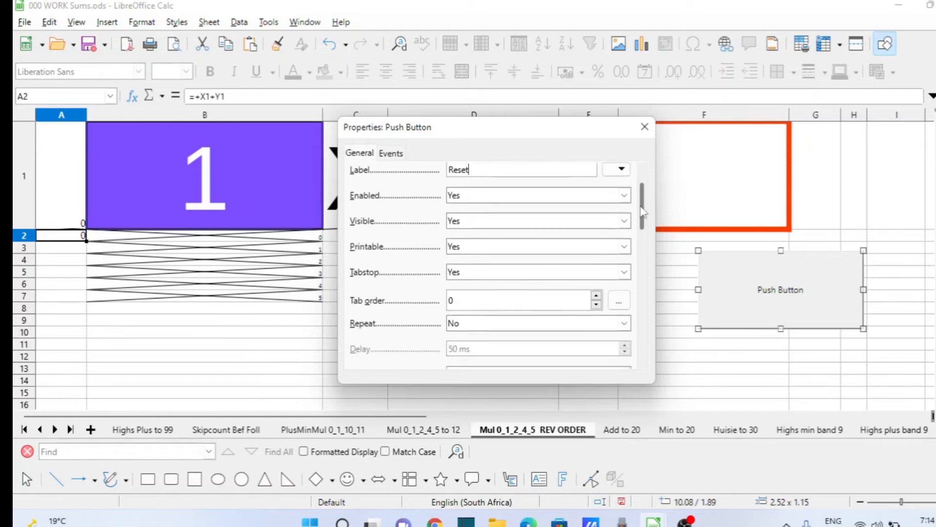
{"action": "scroll", "scroll_direction": "down", "scroll_amount": 3}
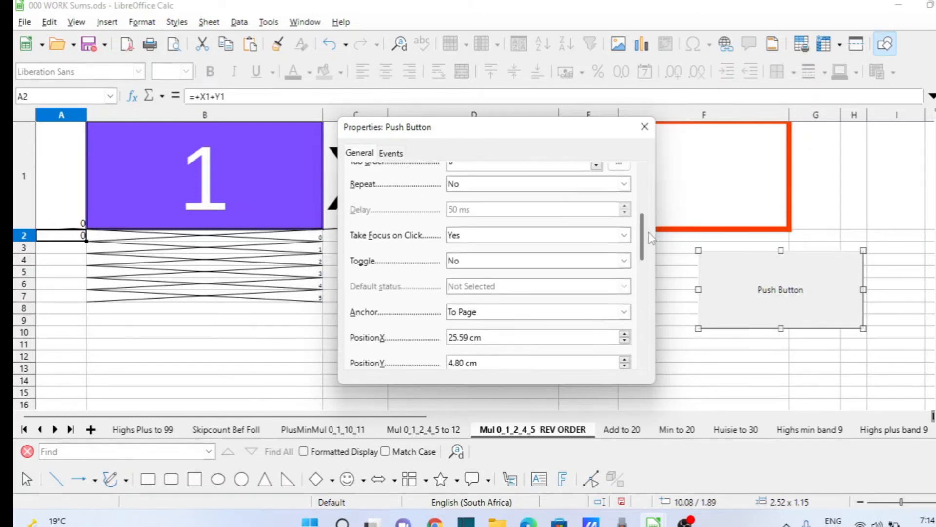
{"action": "scroll", "scroll_direction": "down", "scroll_amount": 3}
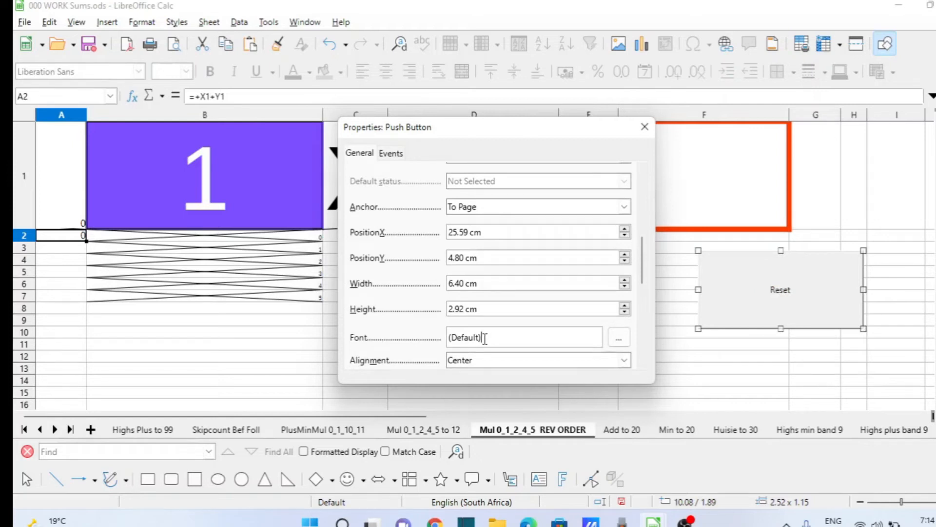
{"action": "left_click", "coordinate": [618, 337]}
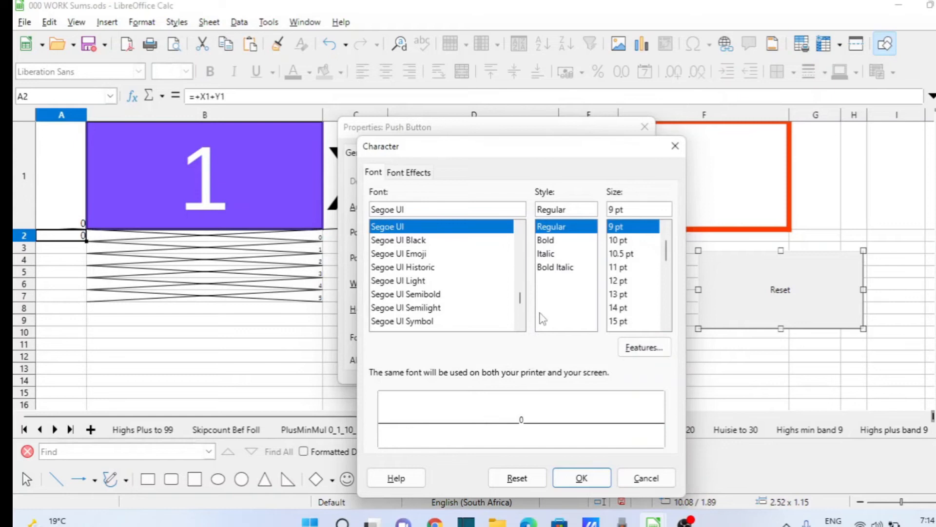
{"action": "mouse_move", "coordinate": [621, 321]}
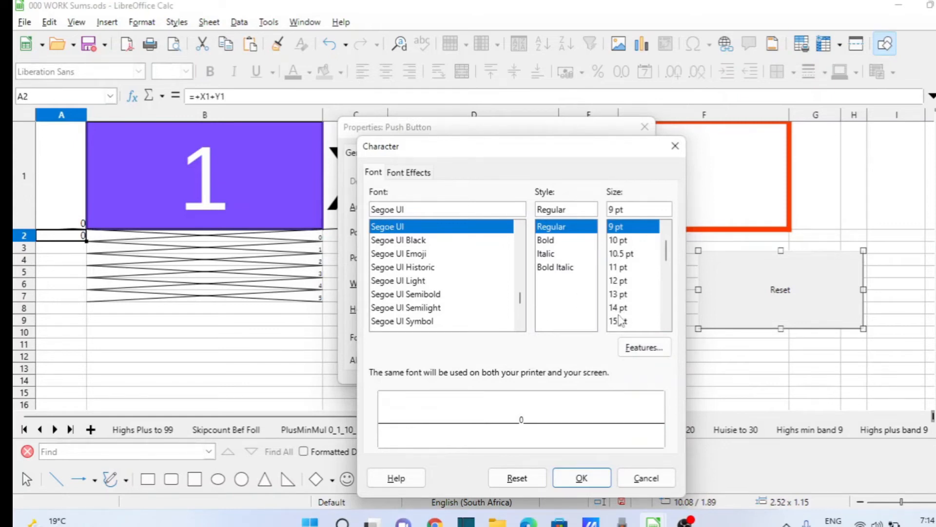
- Make the Reset button's label Cambria, Bold, 14 pt
{"action": "left_click", "coordinate": [618, 307]}
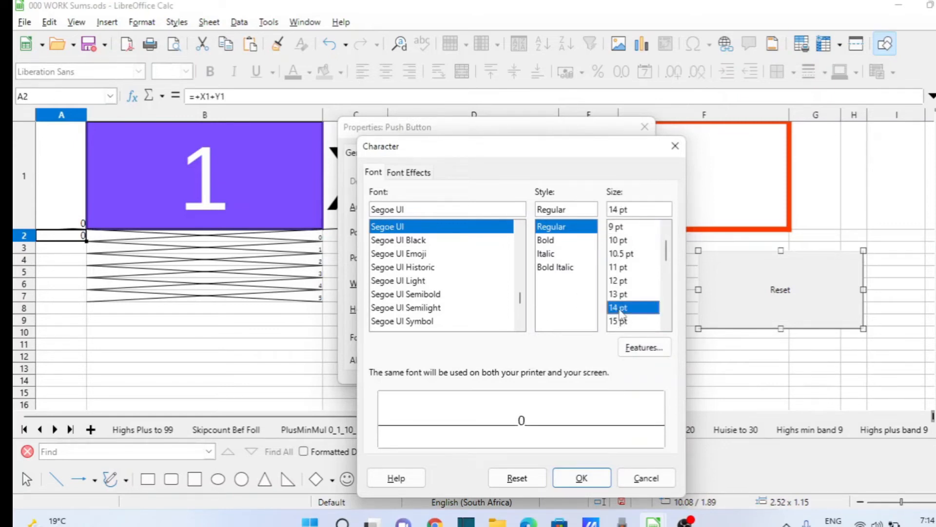
{"action": "scroll", "scroll_direction": "down", "scroll_amount": 3}
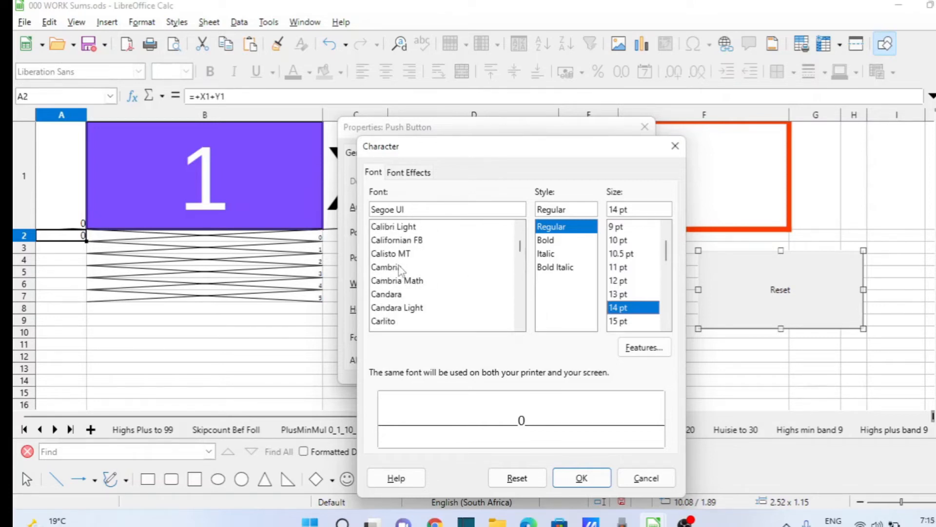
{"action": "left_click", "coordinate": [386, 267]}
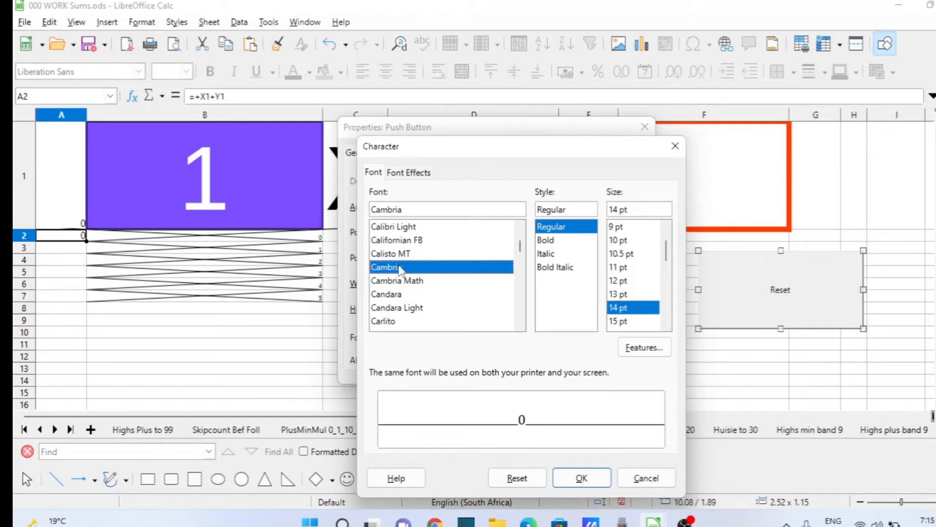
{"action": "mouse_move", "coordinate": [566, 284]}
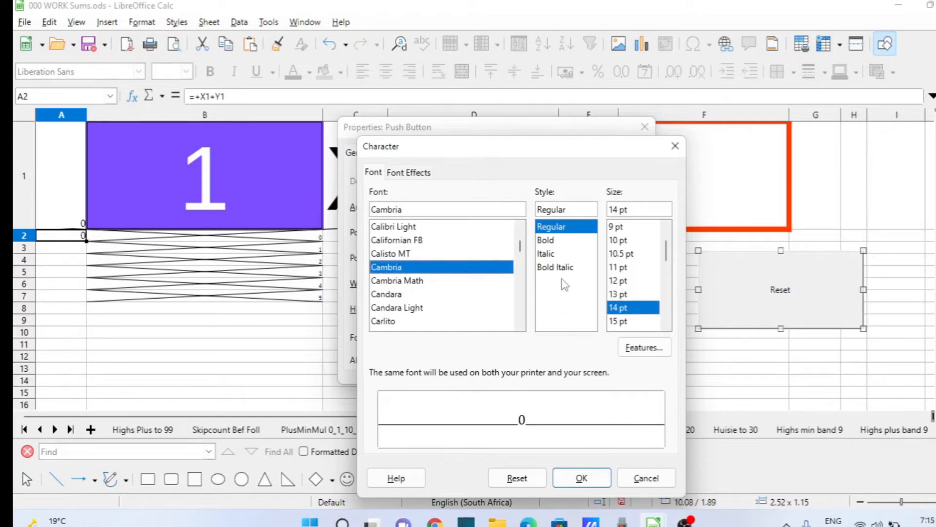
{"action": "mouse_move", "coordinate": [549, 245]}
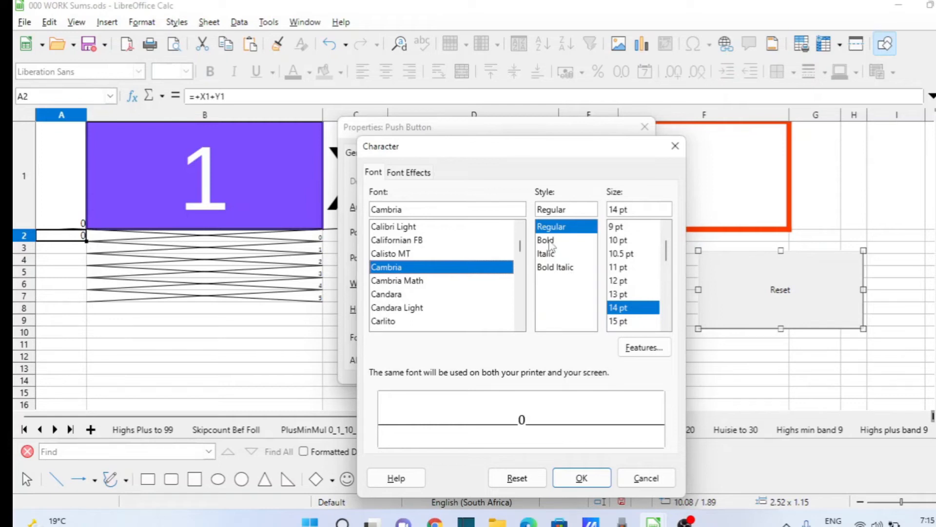
{"action": "left_click", "coordinate": [545, 240]}
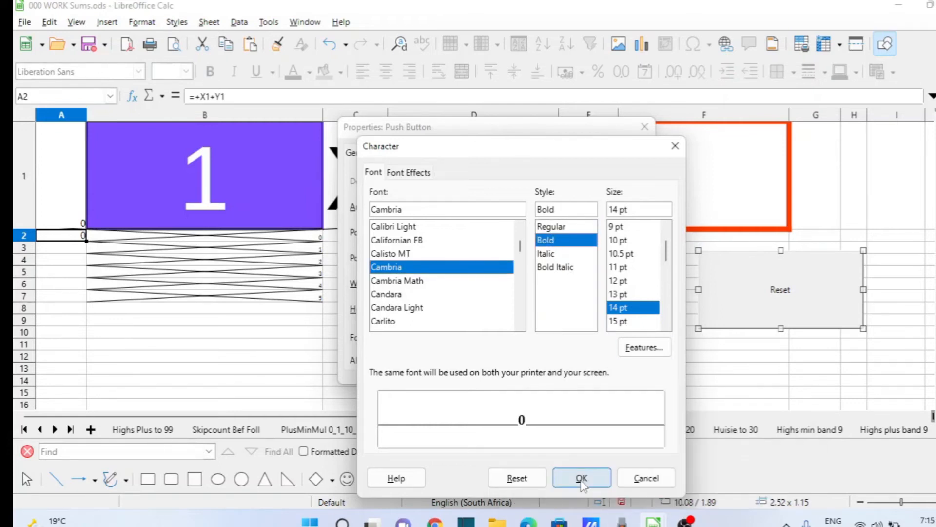
{"action": "left_click", "coordinate": [580, 477]}
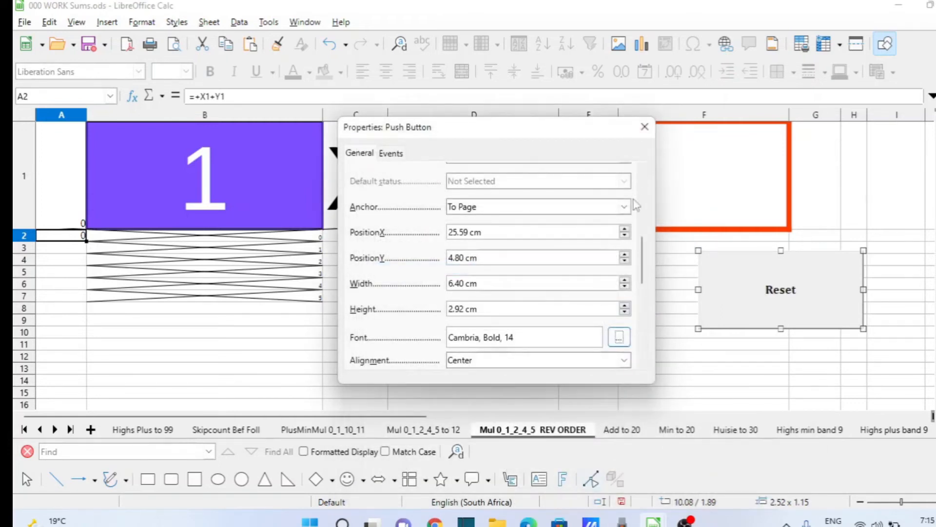
{"action": "mouse_move", "coordinate": [686, 276]}
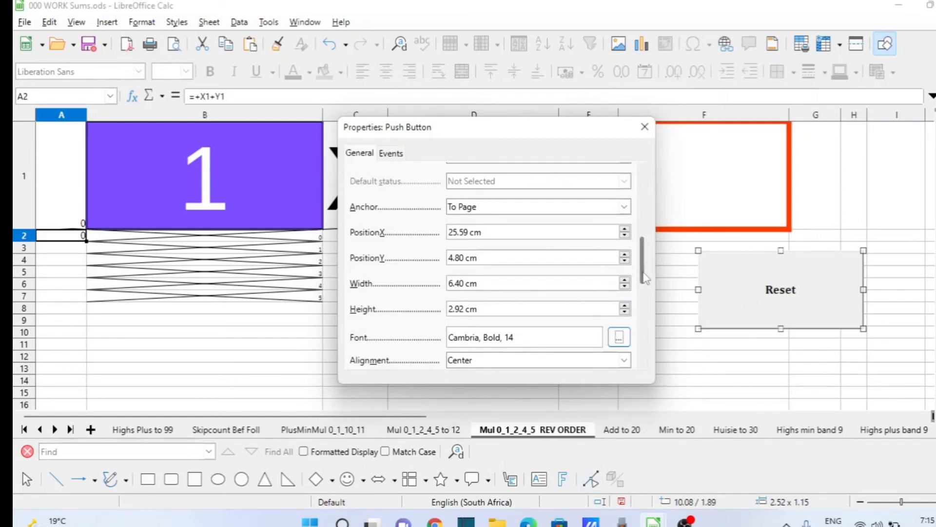
- Give the Reset button a Dark Lime 1 background and close its properties
{"action": "scroll", "scroll_direction": "down", "scroll_amount": 3}
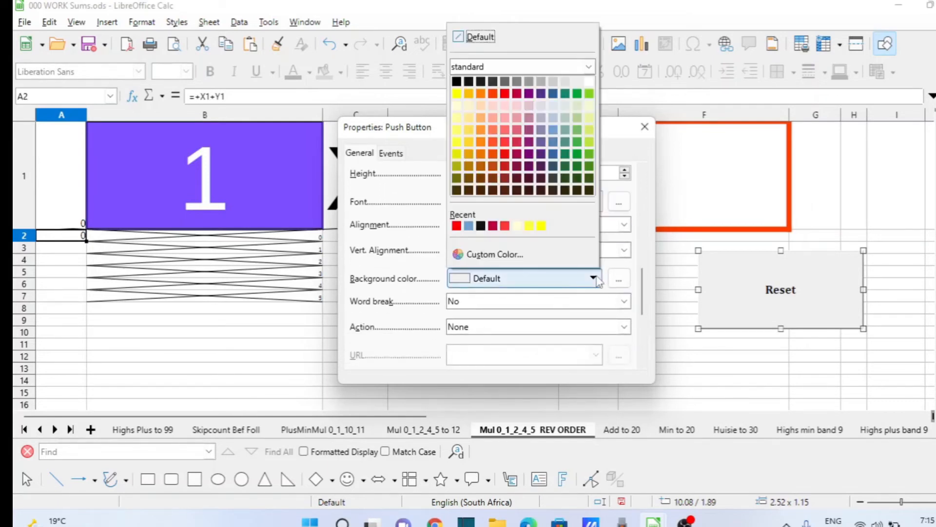
{"action": "mouse_move", "coordinate": [589, 167]}
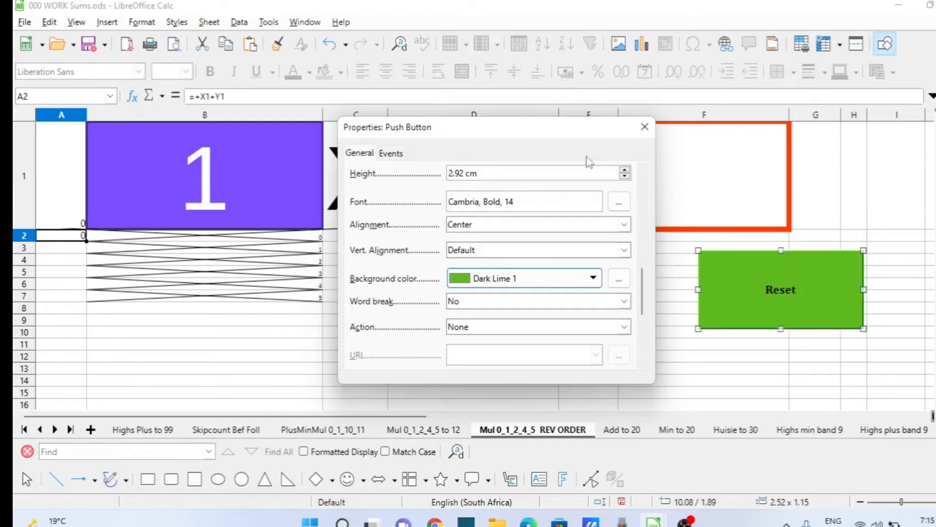
{"action": "mouse_move", "coordinate": [651, 298]}
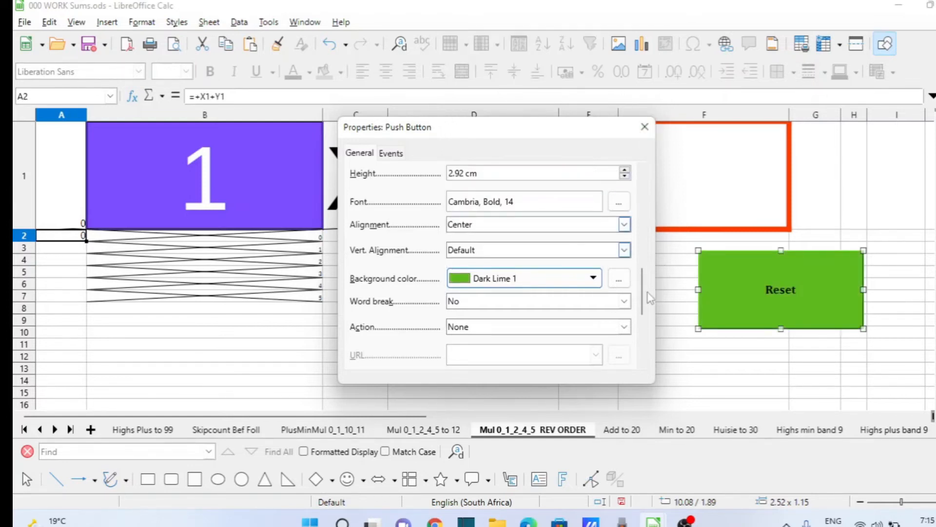
{"action": "scroll", "scroll_direction": "down", "scroll_amount": 3}
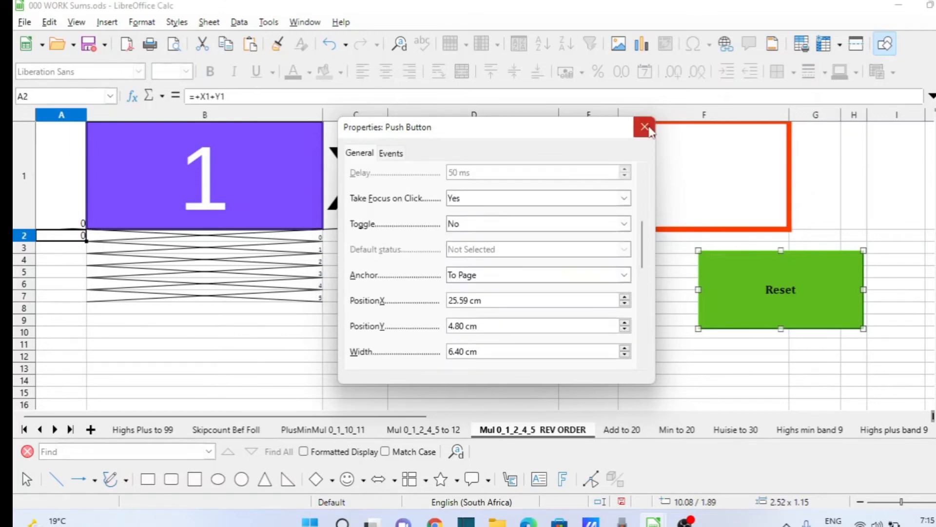
{"action": "left_click", "coordinate": [643, 126]}
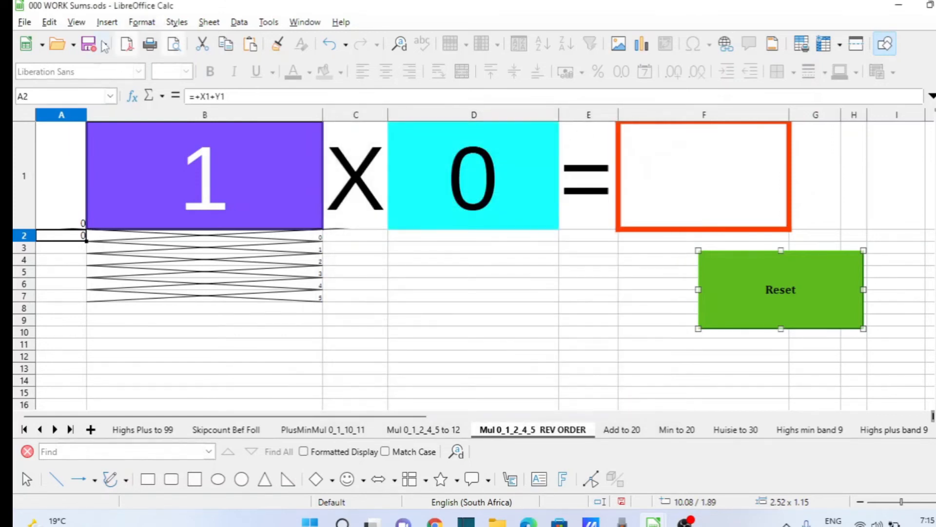
{"action": "mouse_move", "coordinate": [89, 44]}
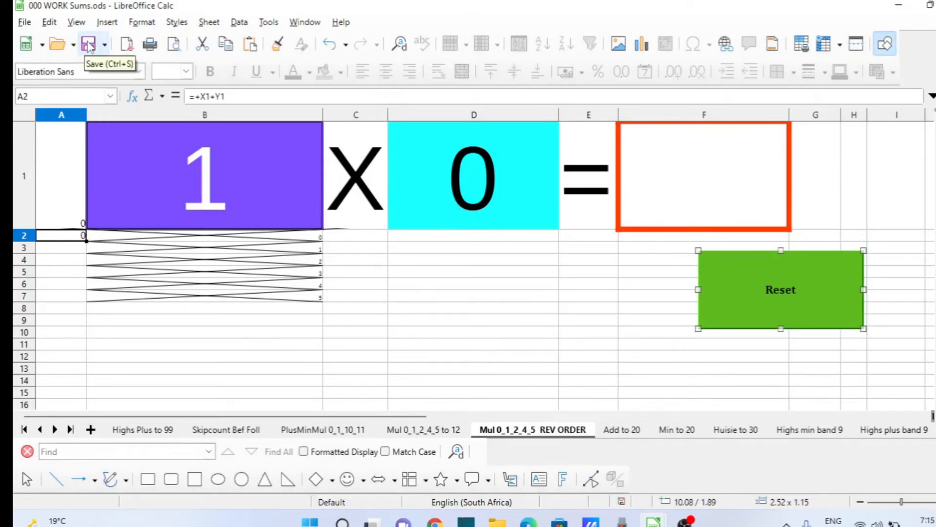
{"action": "mouse_move", "coordinate": [767, 312]}
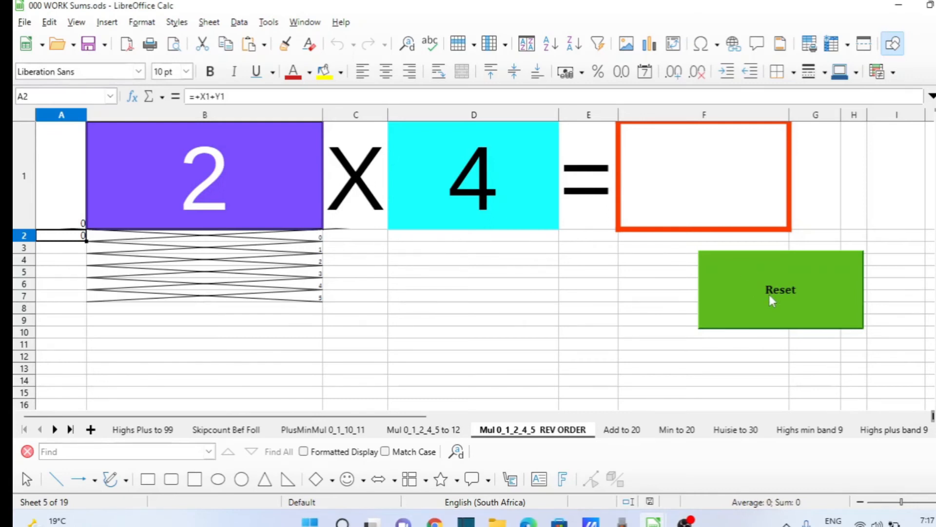
- Generate a fresh multiplication problem with the green Reset button (now 3 × 12)
{"action": "left_click", "coordinate": [781, 290]}
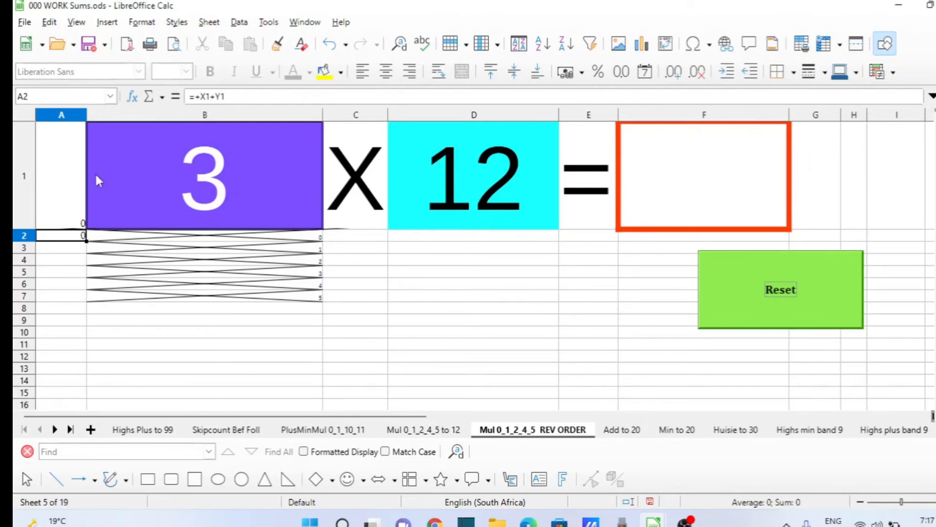
{"action": "mouse_move", "coordinate": [67, 250]}
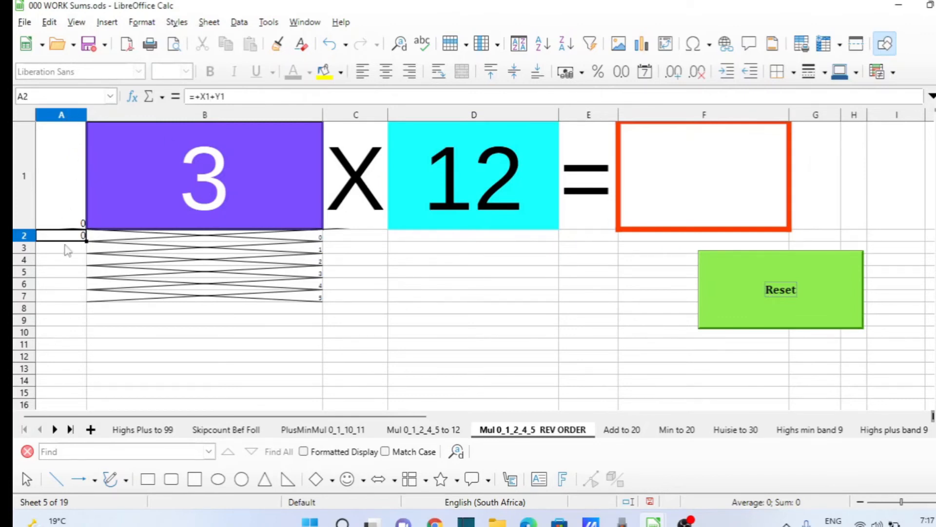
{"action": "mouse_move", "coordinate": [96, 322]}
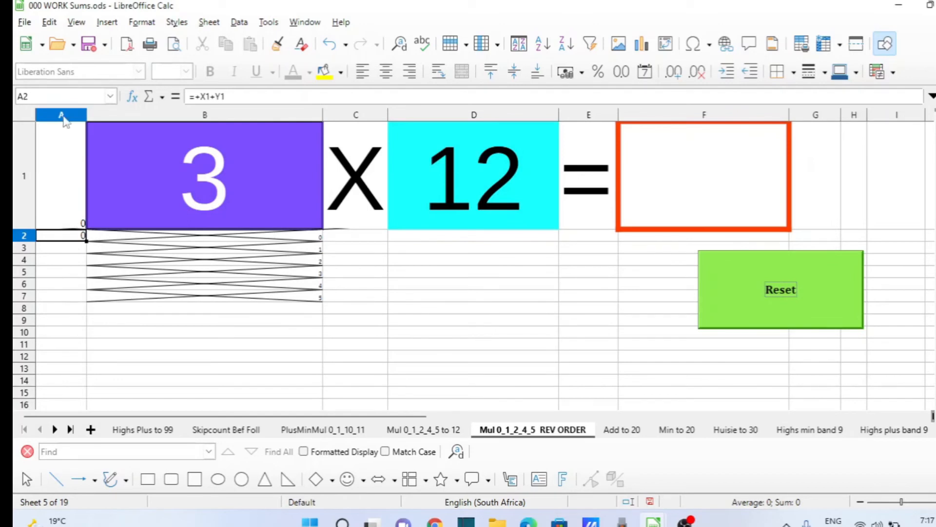
{"action": "mouse_move", "coordinate": [66, 145]}
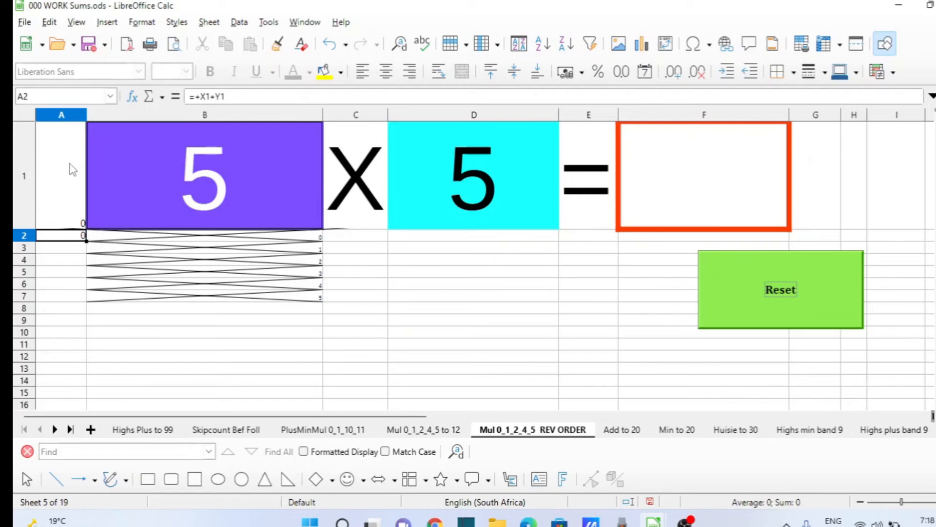
- Apply both diagonal cross borders to helper cells A1:A2 via Format Cells > Borders
{"action": "left_click", "coordinate": [61, 175]}
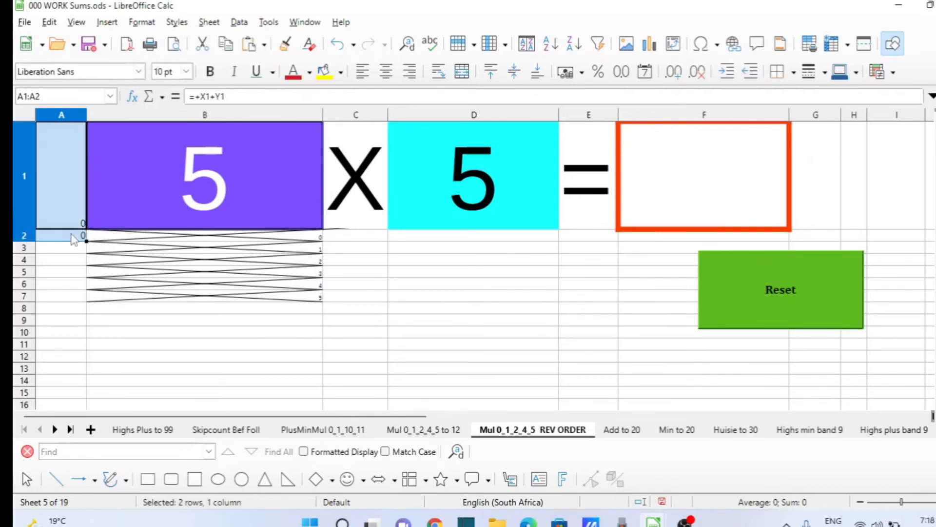
{"action": "right_click", "coordinate": [70, 239]}
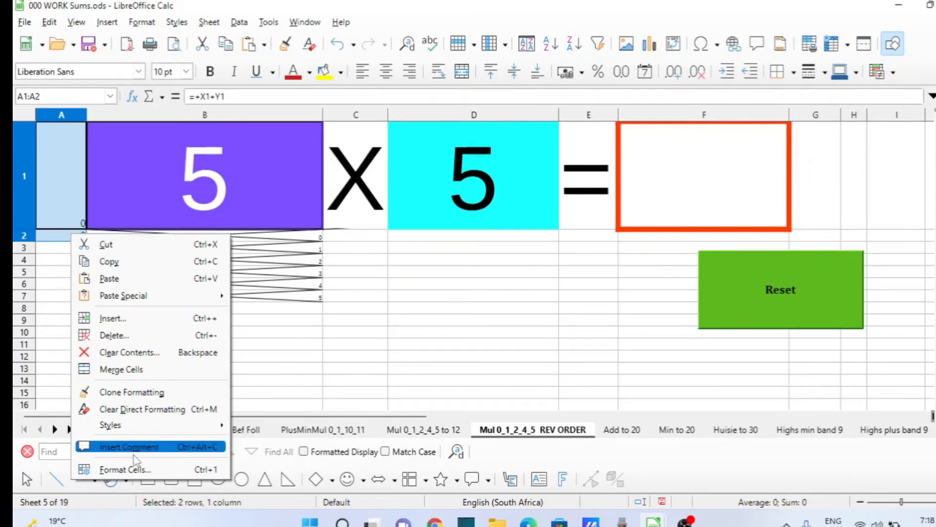
{"action": "mouse_move", "coordinate": [126, 469]}
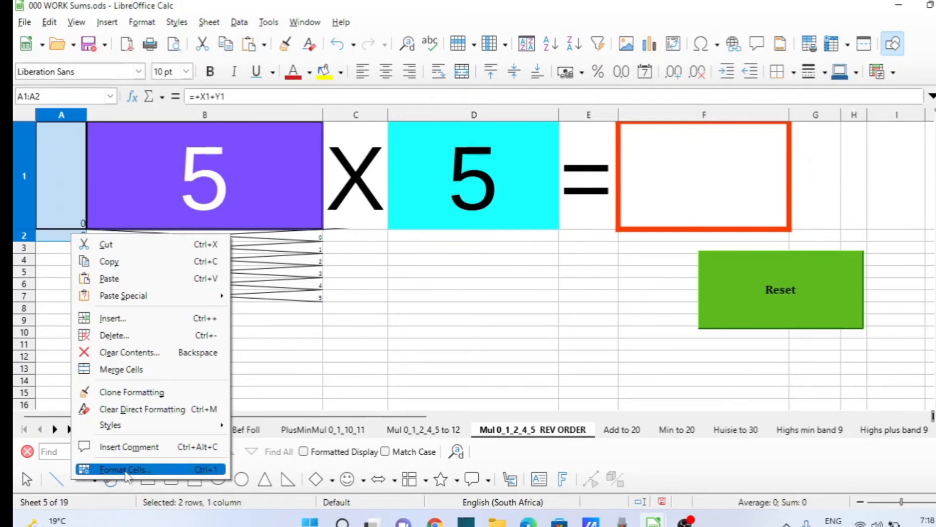
{"action": "left_click", "coordinate": [125, 469]}
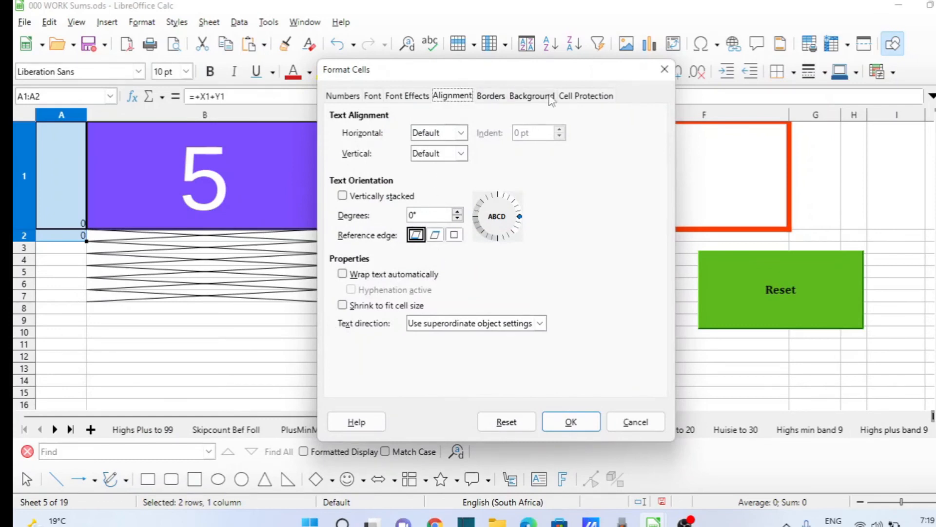
{"action": "left_click", "coordinate": [491, 95]}
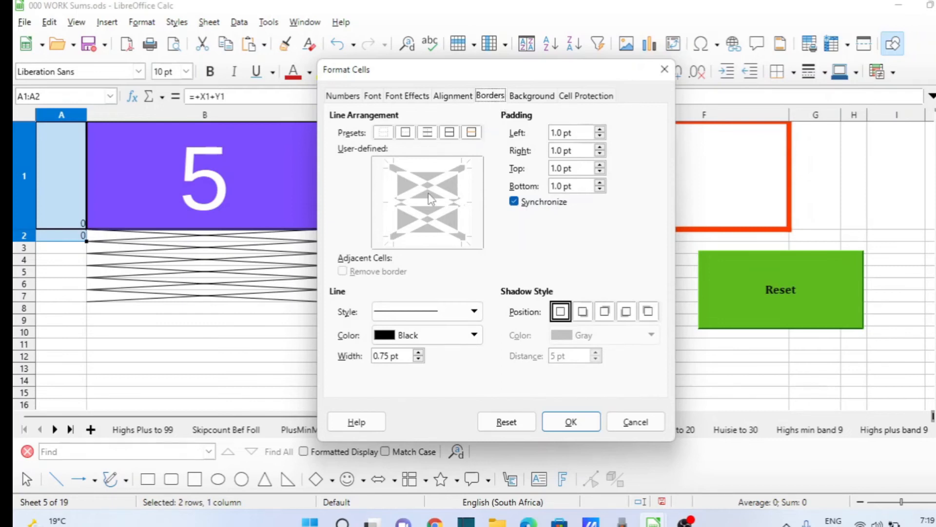
{"action": "left_click", "coordinate": [427, 203]}
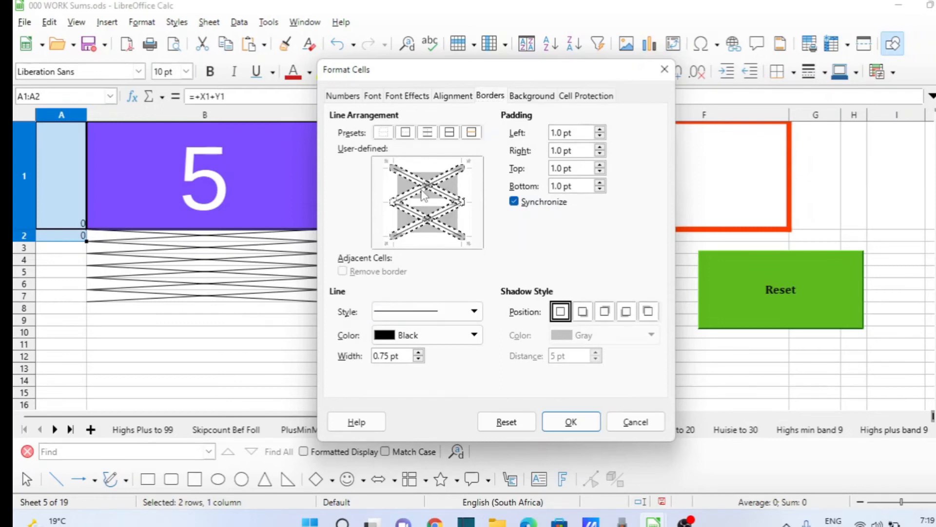
{"action": "left_click", "coordinate": [570, 422]}
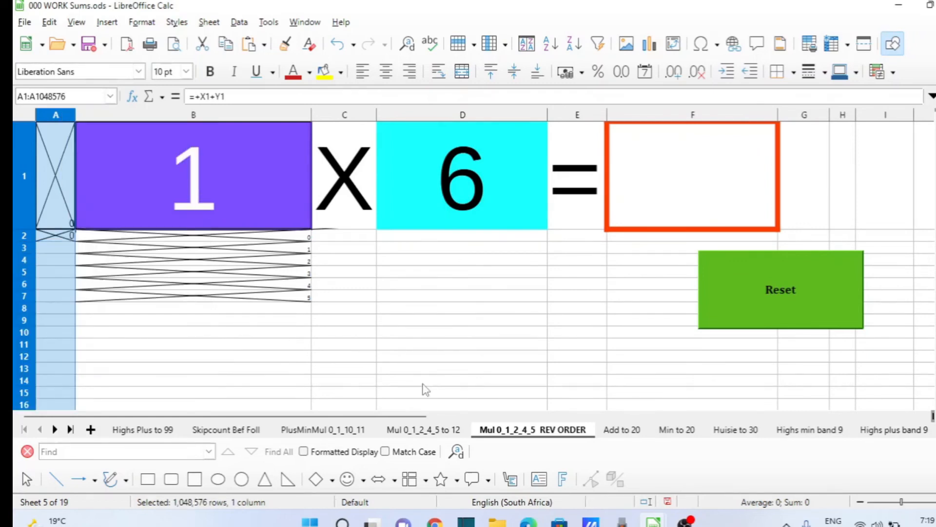
- Hide the crossed-out helper column A from the sheet
{"action": "left_click", "coordinate": [345, 307]}
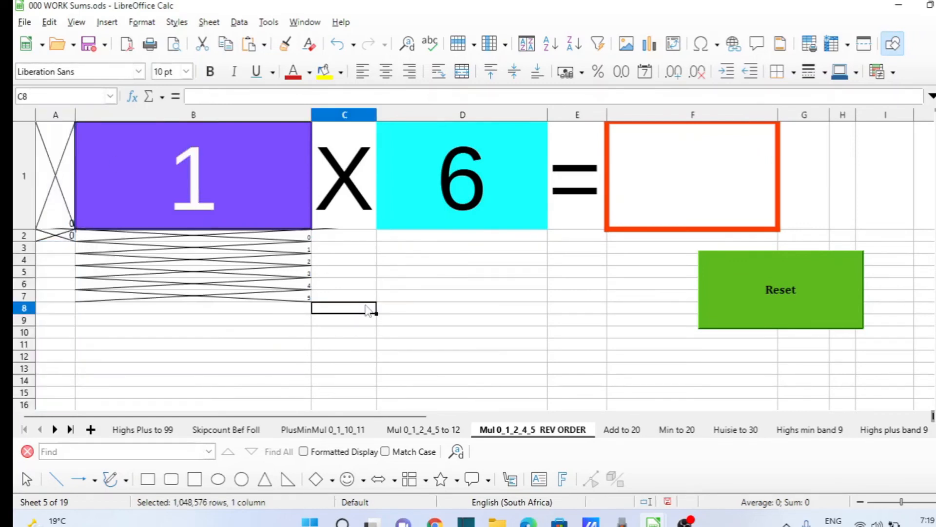
{"action": "left_click", "coordinate": [54, 115]}
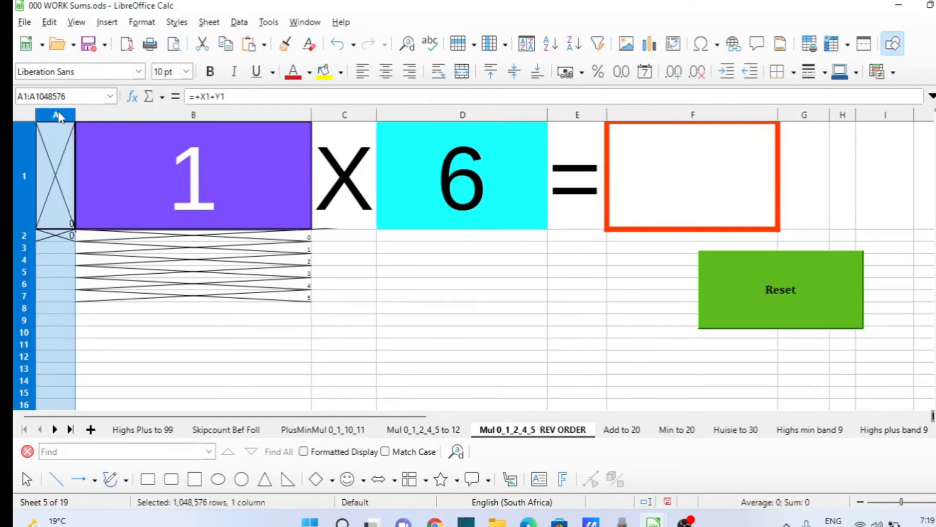
{"action": "right_click", "coordinate": [57, 115]}
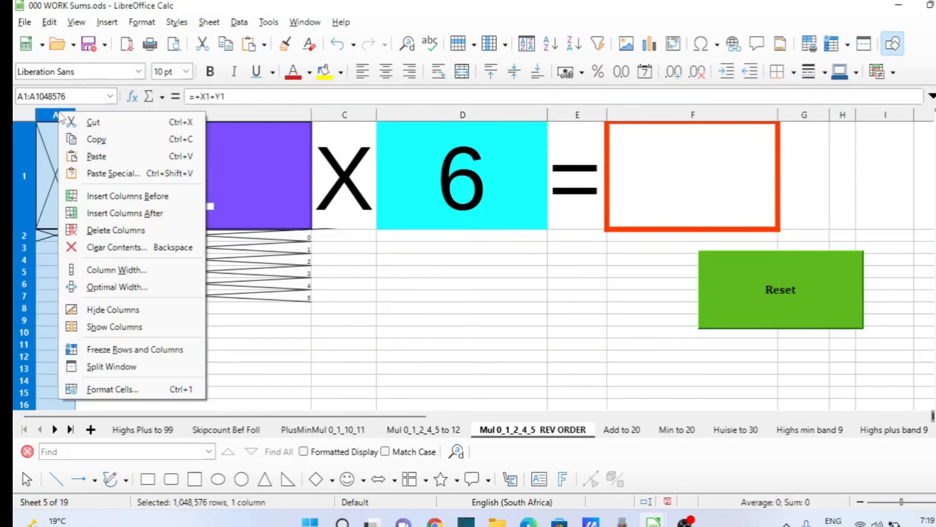
{"action": "mouse_move", "coordinate": [112, 309]}
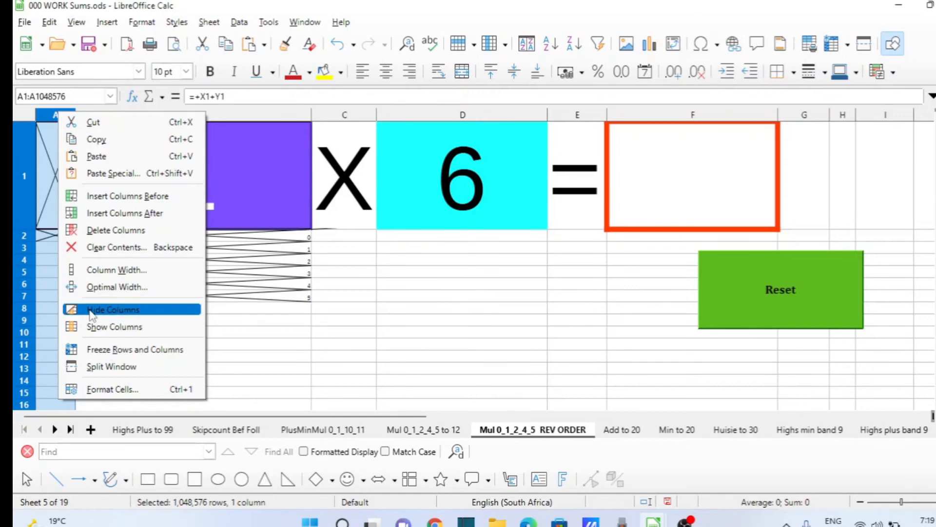
{"action": "left_click", "coordinate": [113, 309]}
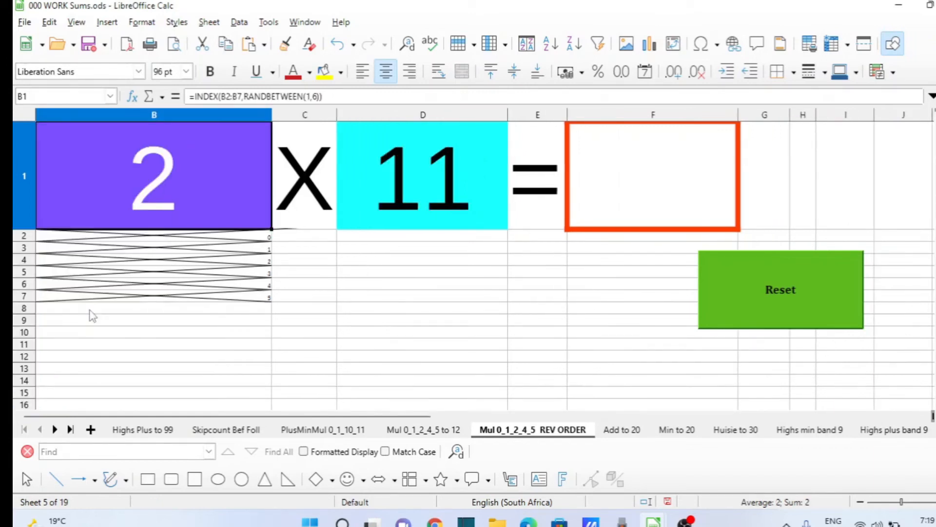
{"action": "mouse_move", "coordinate": [775, 302]}
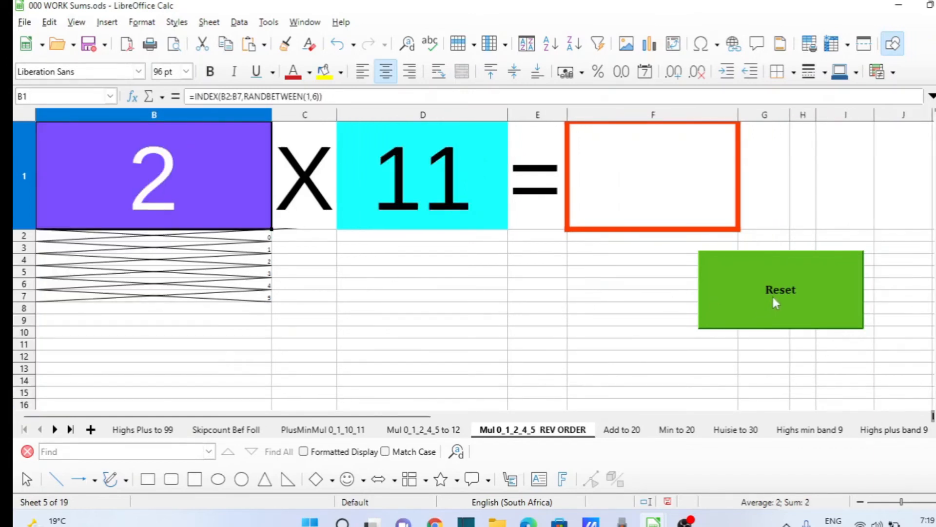
- Reset the sum twice to confirm new problems still appear (now 0 × 9)
{"action": "left_click", "coordinate": [780, 290]}
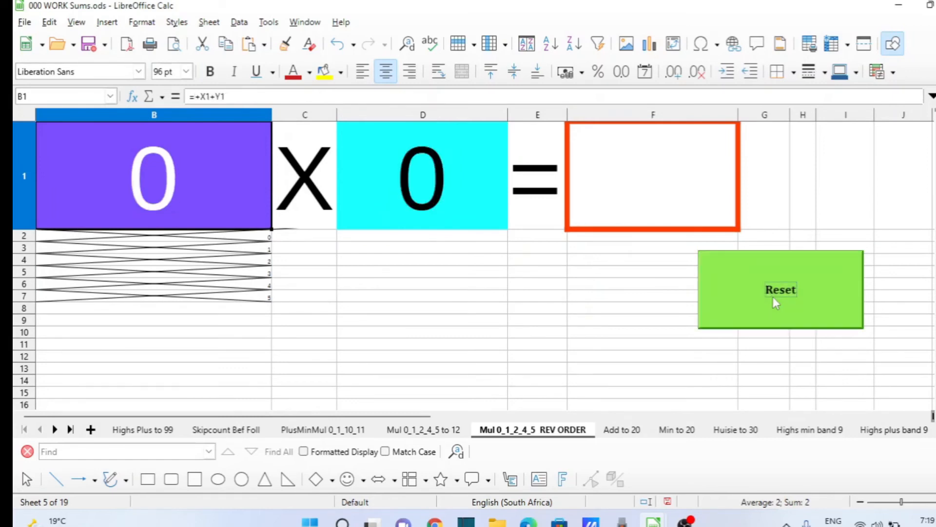
{"action": "left_click", "coordinate": [781, 289]}
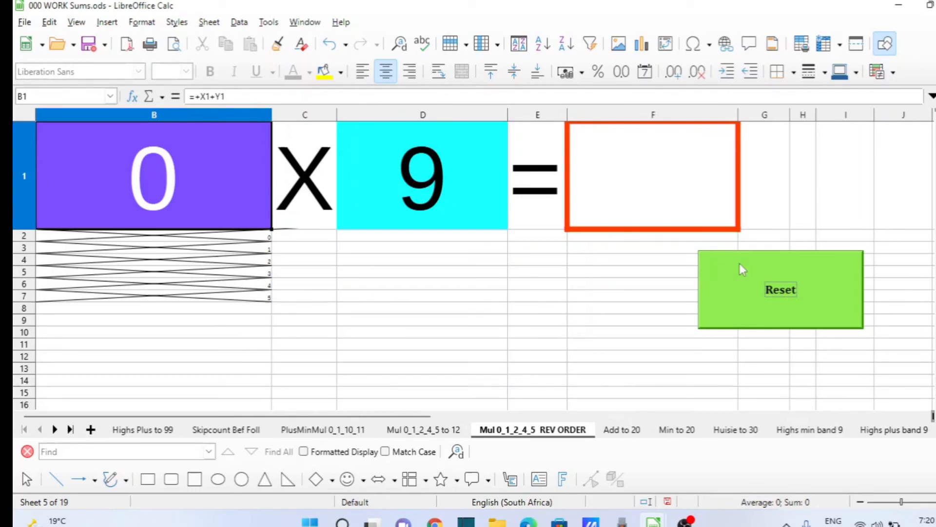
- Show the Form Controls toolbar from the View > Toolbars menu
{"action": "left_click", "coordinate": [141, 22]}
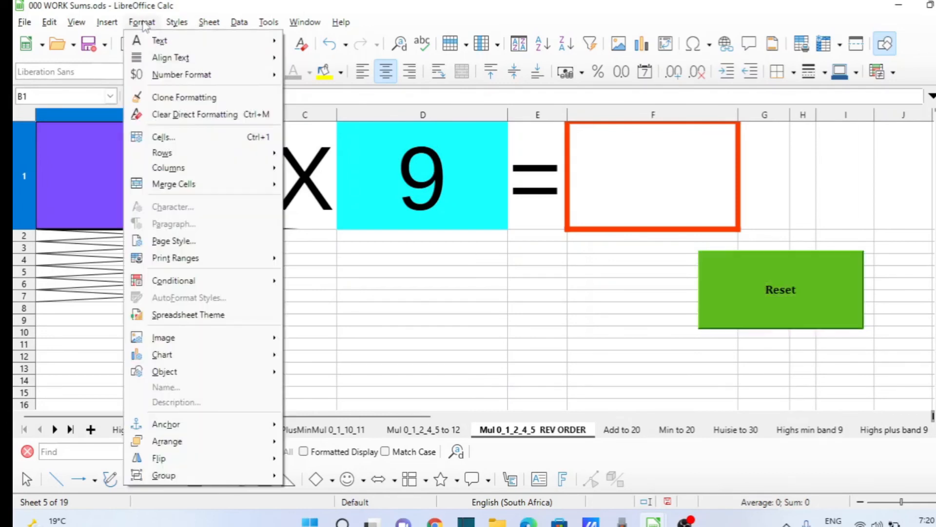
{"action": "left_click", "coordinate": [107, 23]}
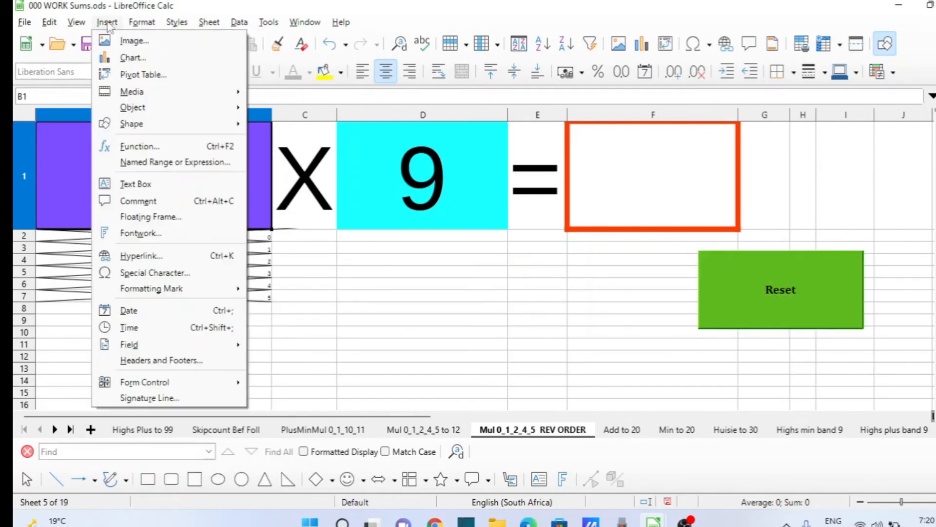
{"action": "left_click", "coordinate": [76, 23]}
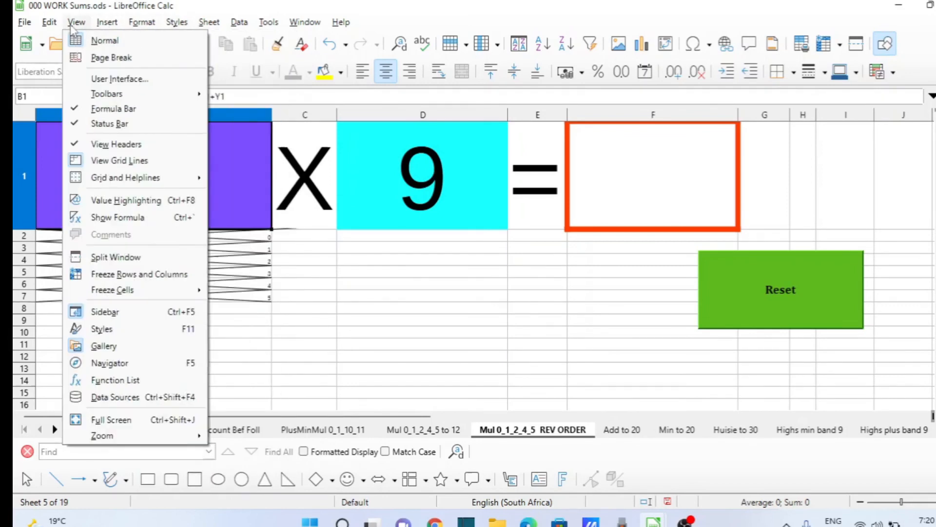
{"action": "mouse_move", "coordinate": [106, 94]}
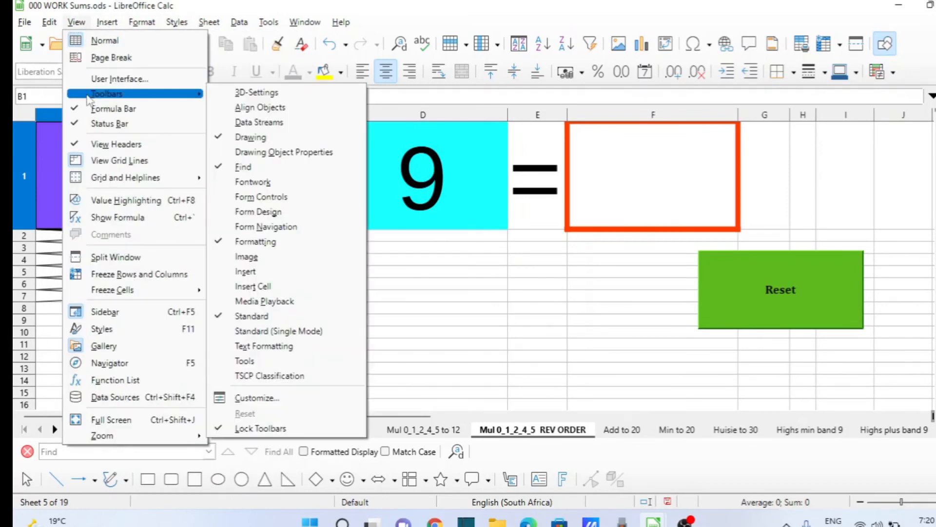
{"action": "left_click", "coordinate": [262, 196]}
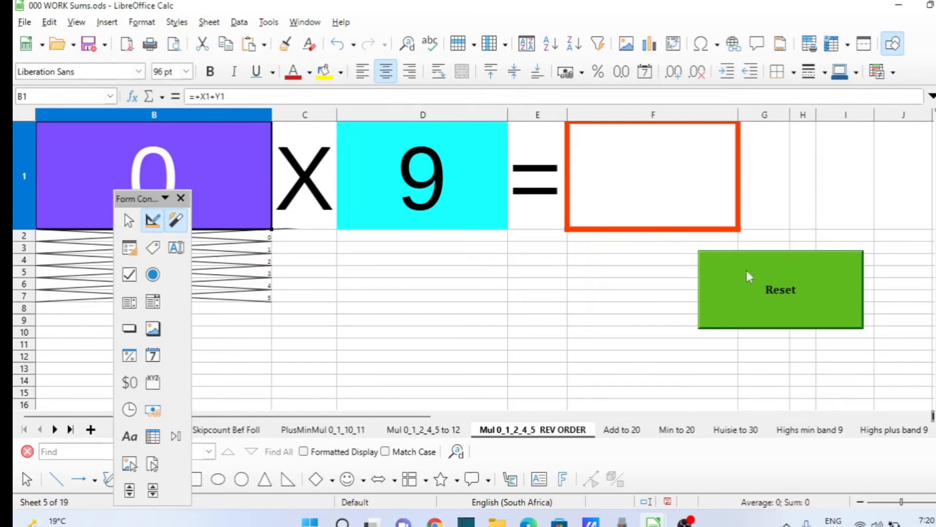
- Select the green Reset button in design mode and bring up its editing options
{"action": "left_click", "coordinate": [781, 288]}
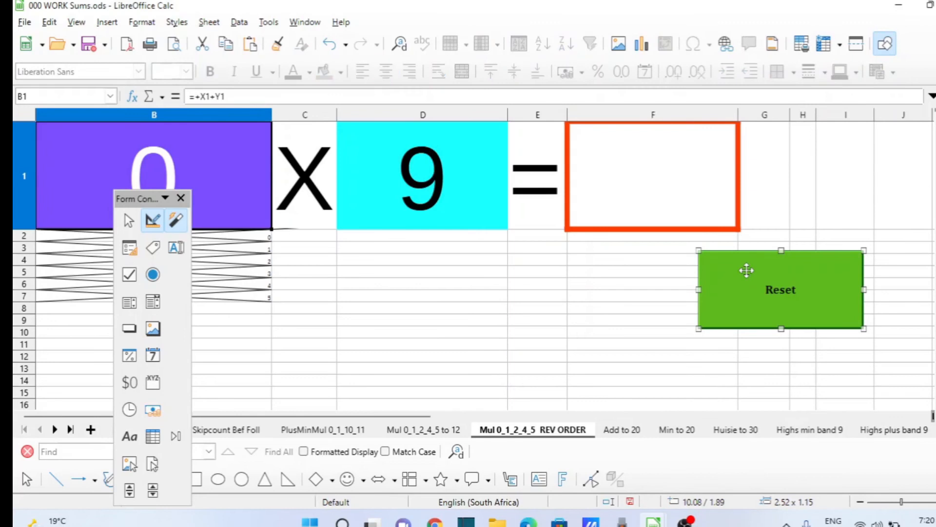
{"action": "right_click", "coordinate": [781, 289]}
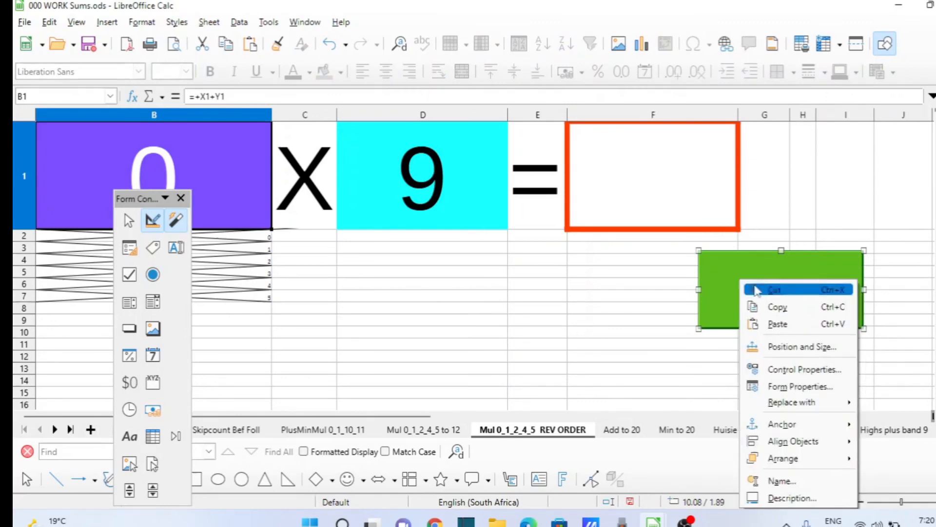
- Set the Reset button's Position Y to 6.80 cm in Control Properties
{"action": "left_click", "coordinate": [805, 369]}
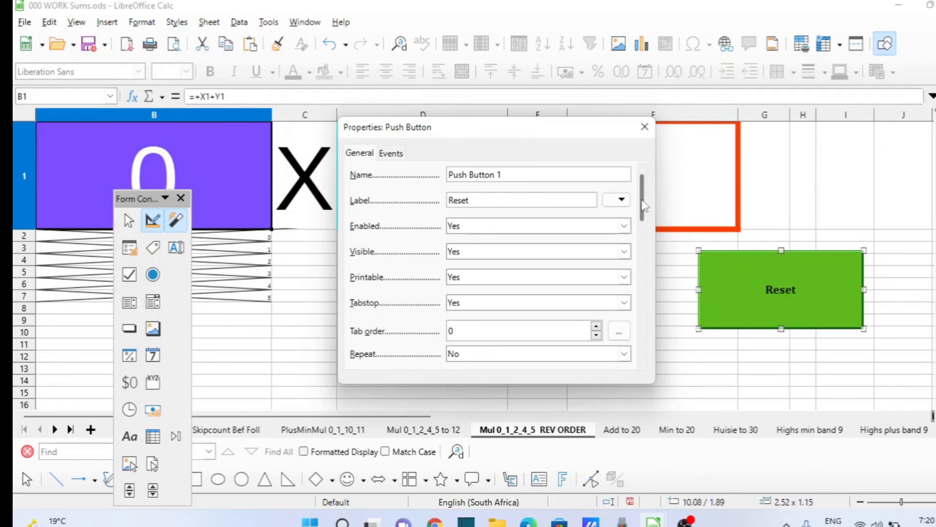
{"action": "scroll", "scroll_direction": "down", "scroll_amount": 3}
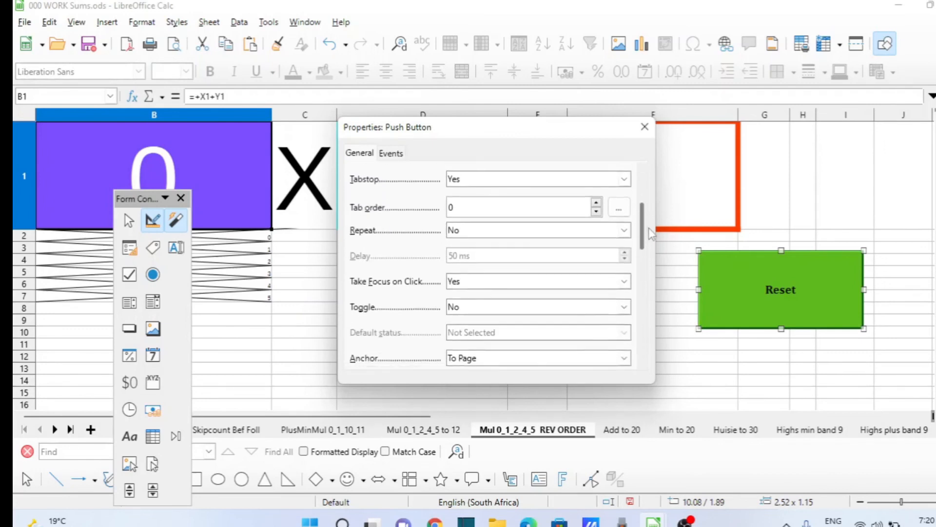
{"action": "scroll", "scroll_direction": "down", "scroll_amount": 3}
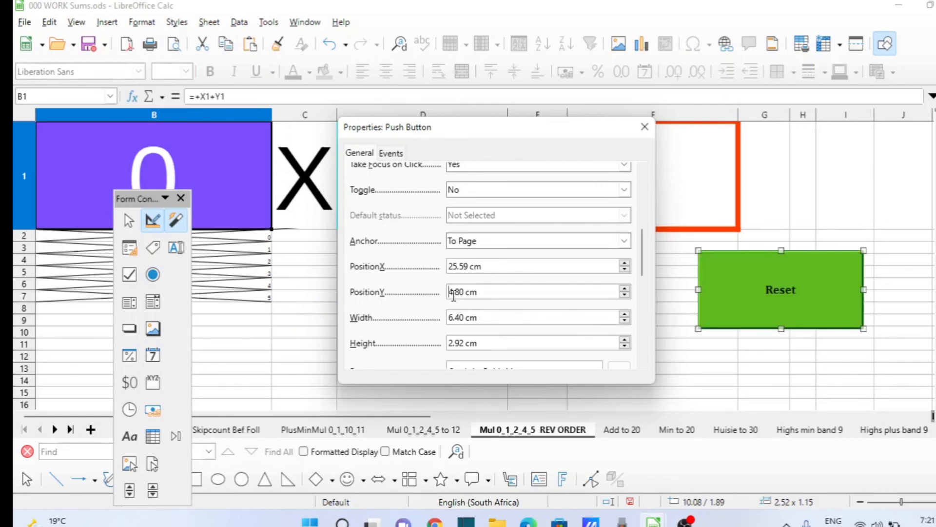
{"action": "type", "text": "6.80 cm"}
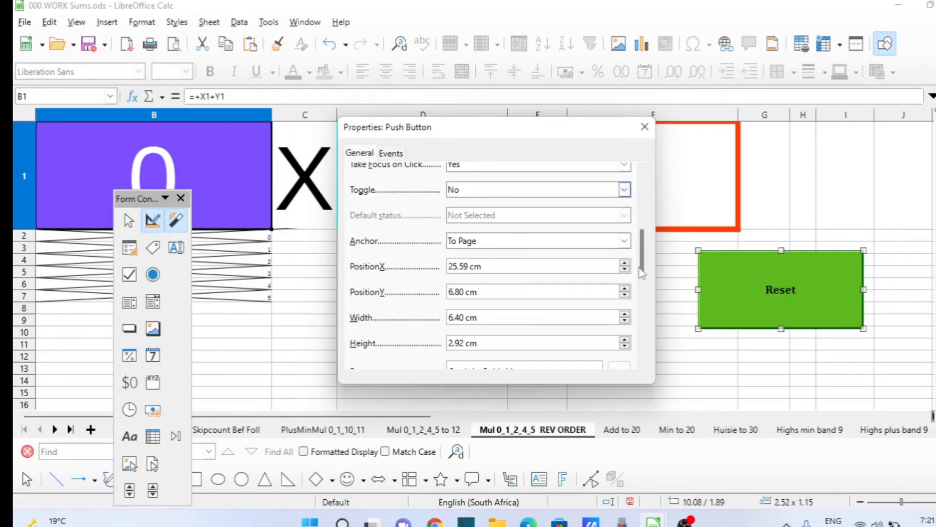
{"action": "scroll", "scroll_direction": "down", "scroll_amount": 3}
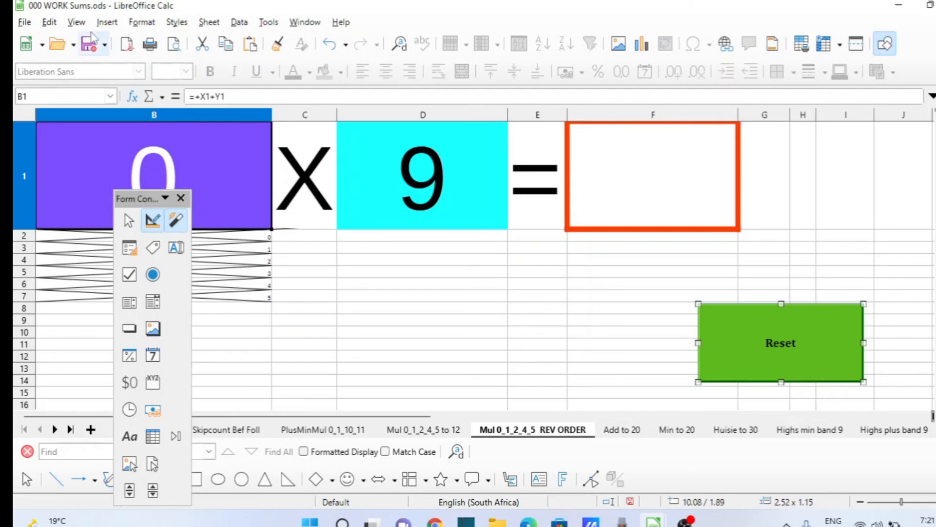
{"action": "mouse_move", "coordinate": [89, 42]}
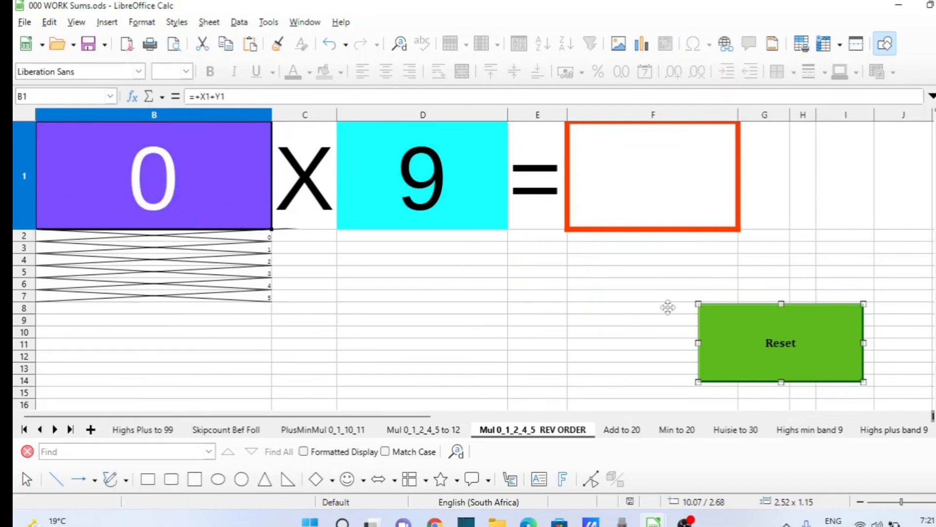
{"action": "mouse_move", "coordinate": [532, 213]}
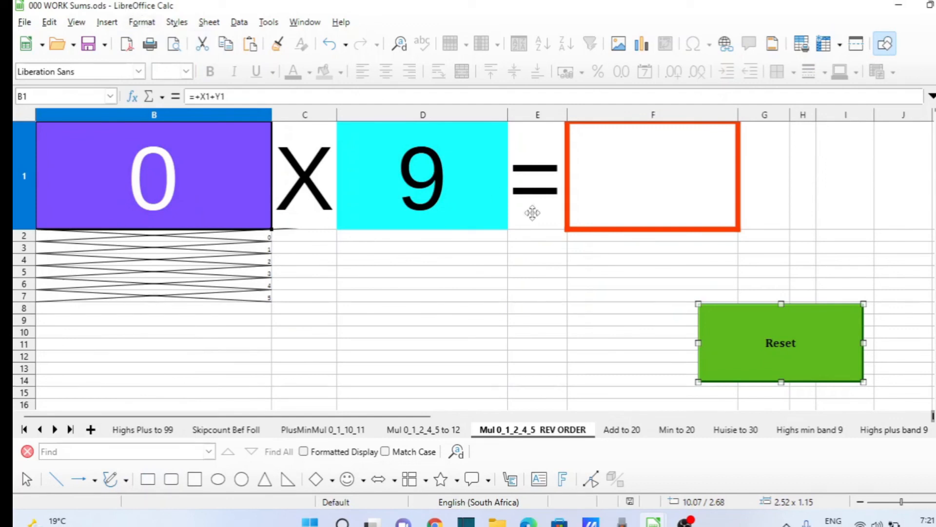
{"action": "mouse_move", "coordinate": [115, 28]}
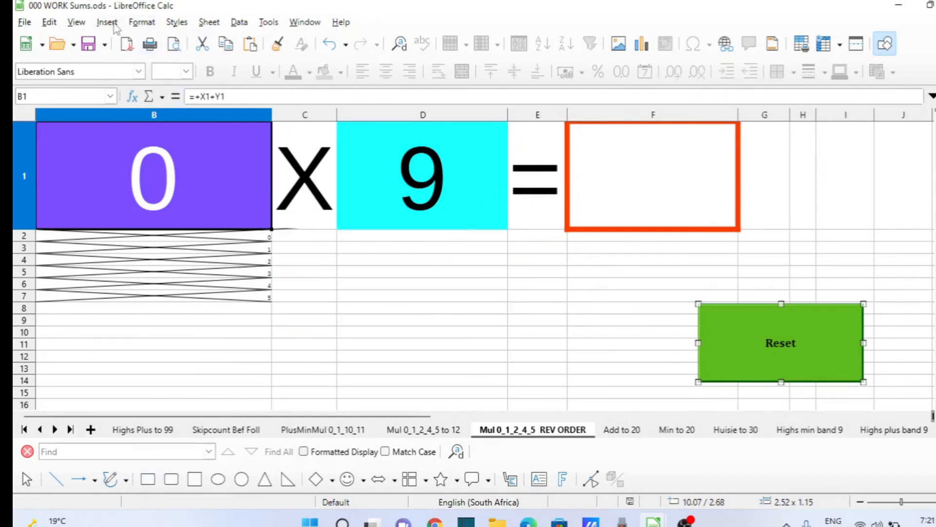
- Bring back the Form Controls toolbar from View > Toolbars
{"action": "left_click", "coordinate": [142, 23]}
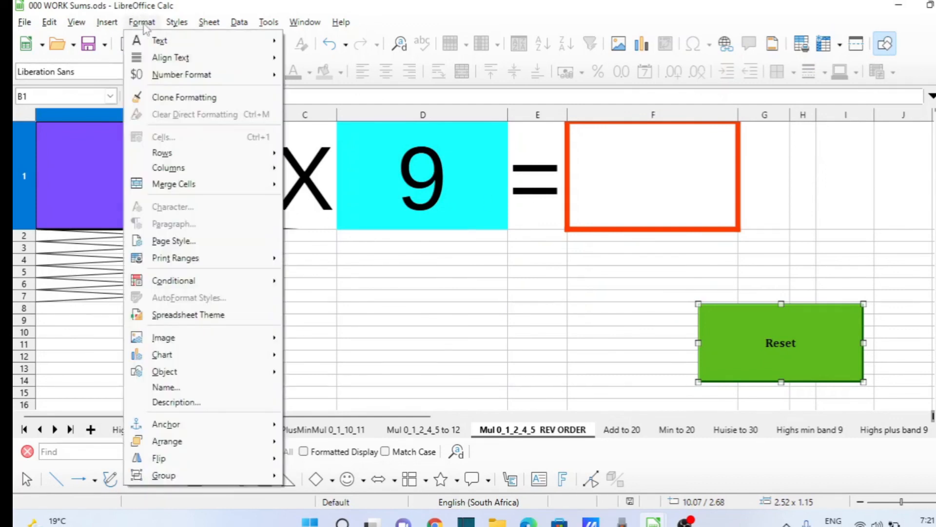
{"action": "left_click", "coordinate": [76, 22]}
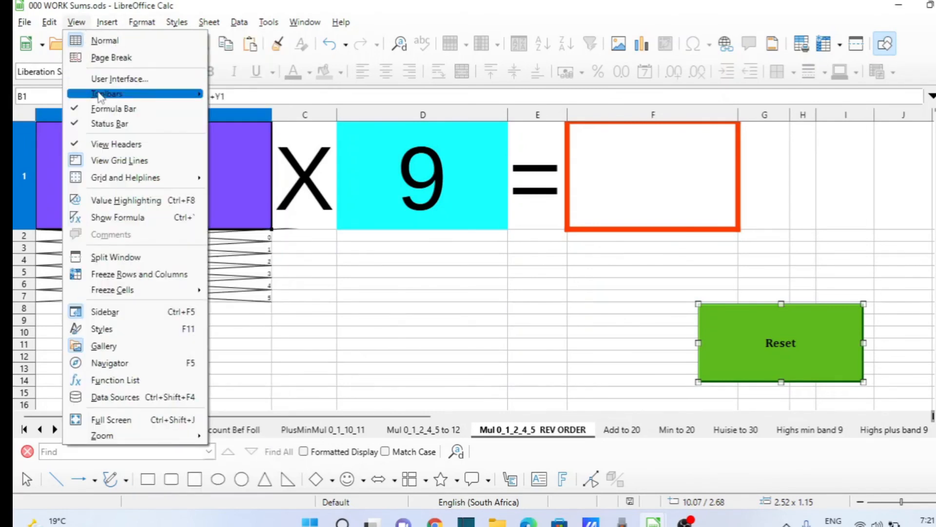
{"action": "left_click", "coordinate": [107, 94]}
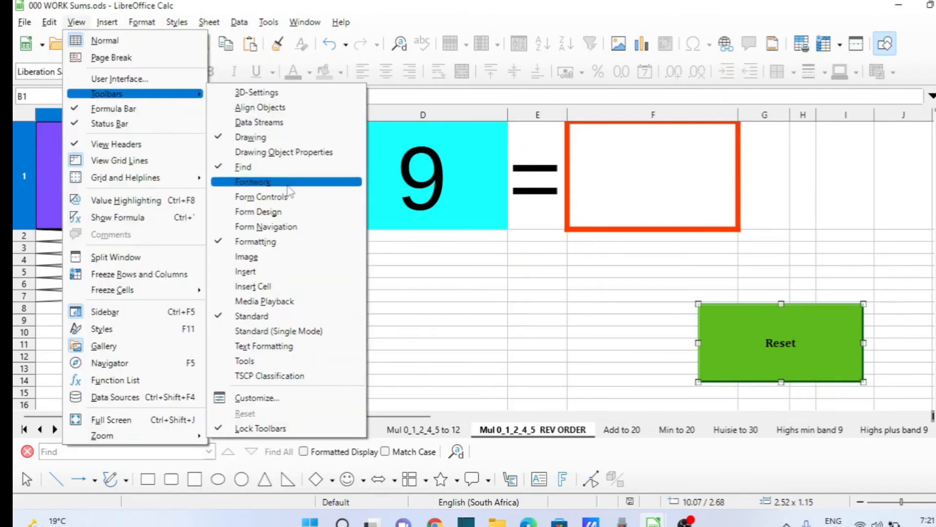
{"action": "left_click", "coordinate": [261, 196]}
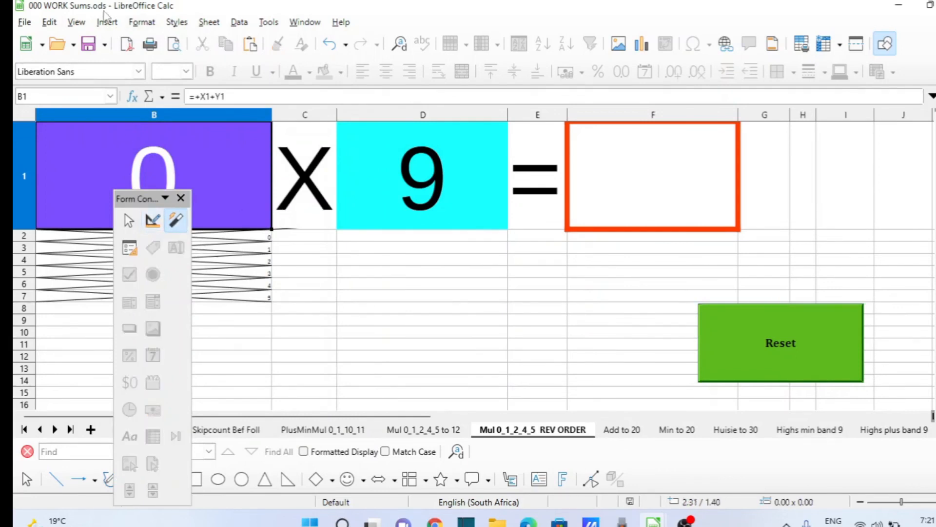
- Close the Form Controls toolbar, leaving the lowered Reset button on the sheet
{"action": "left_click", "coordinate": [76, 22]}
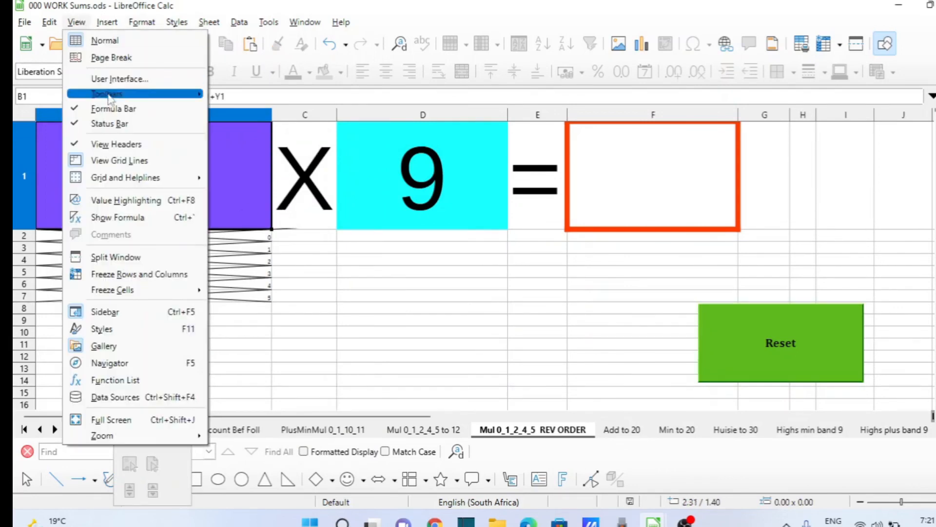
{"action": "left_click", "coordinate": [141, 23]}
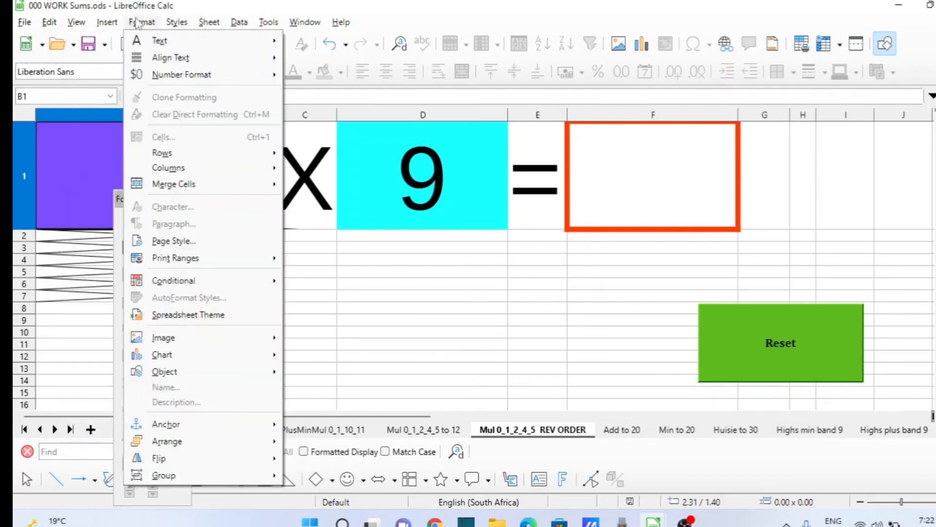
{"action": "mouse_move", "coordinate": [419, 342]}
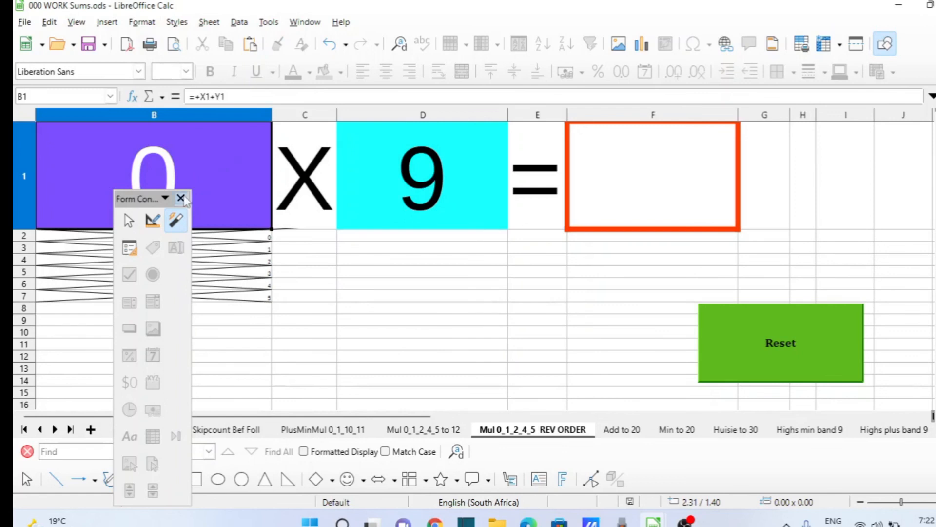
{"action": "left_click", "coordinate": [181, 198]}
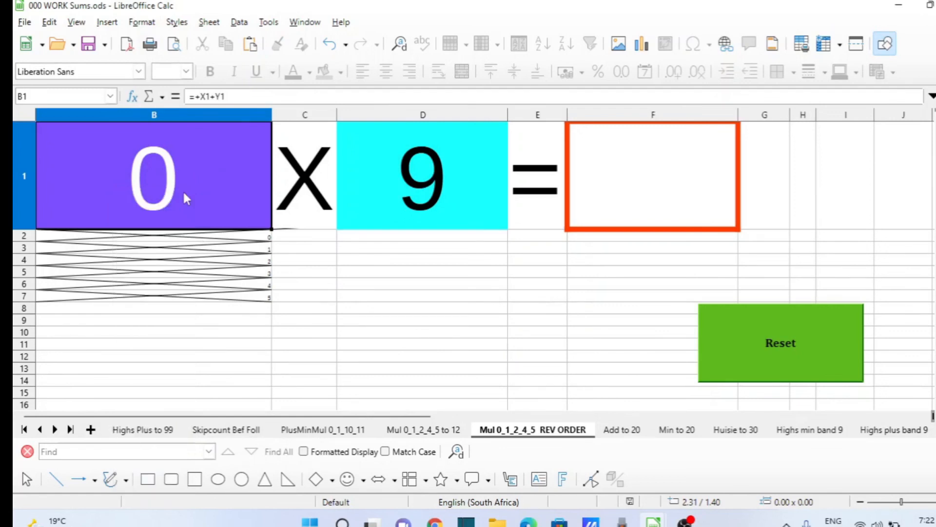
{"action": "mouse_move", "coordinate": [601, 266]}
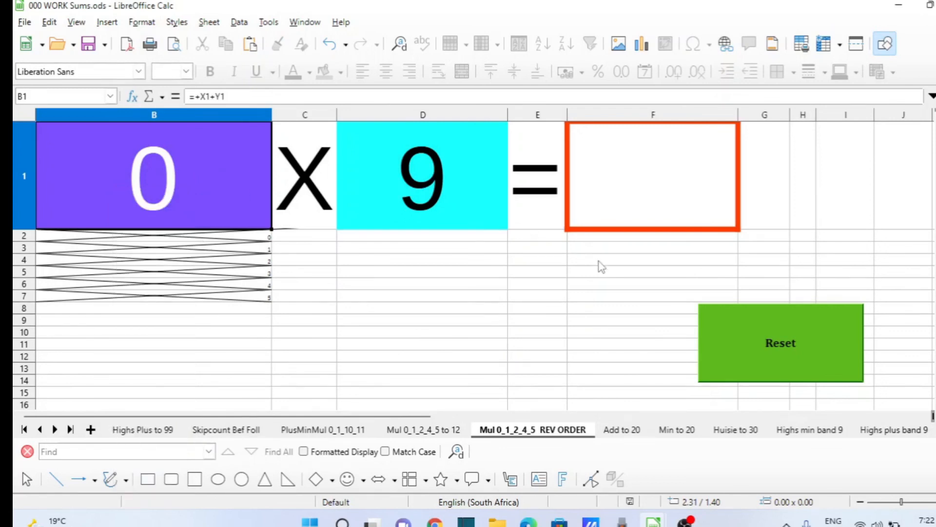